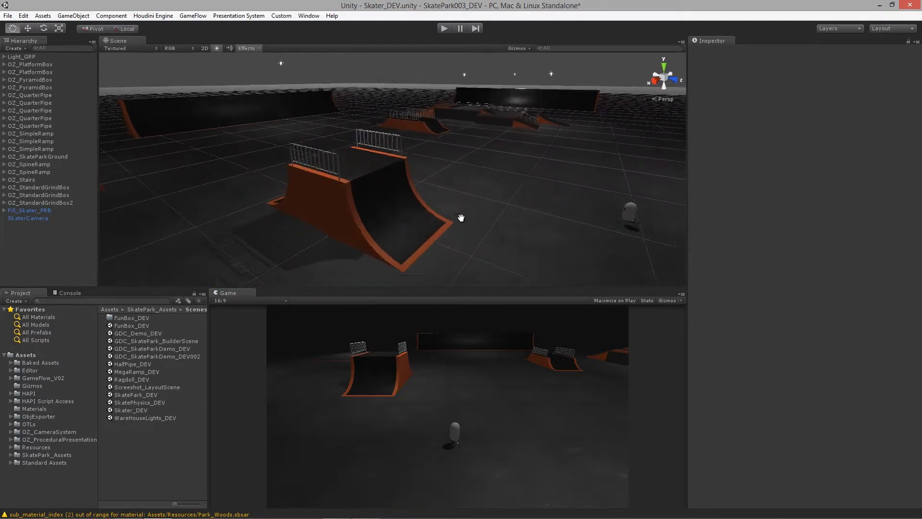
Step: Leave the Unity editor's Houdini Engine menu and switch over to Chrome on sidefx.com
{"action": "left_click", "coordinate": [30, 172]}
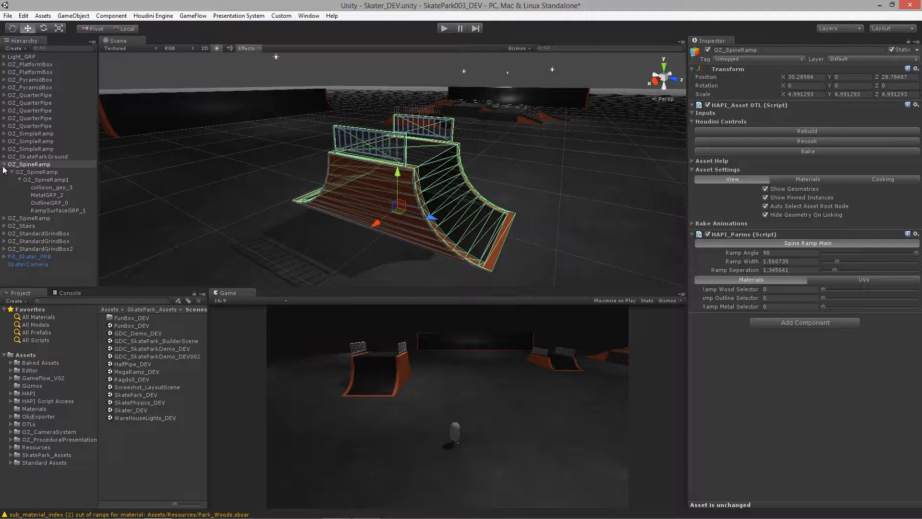
{"action": "left_click", "coordinate": [152, 16]}
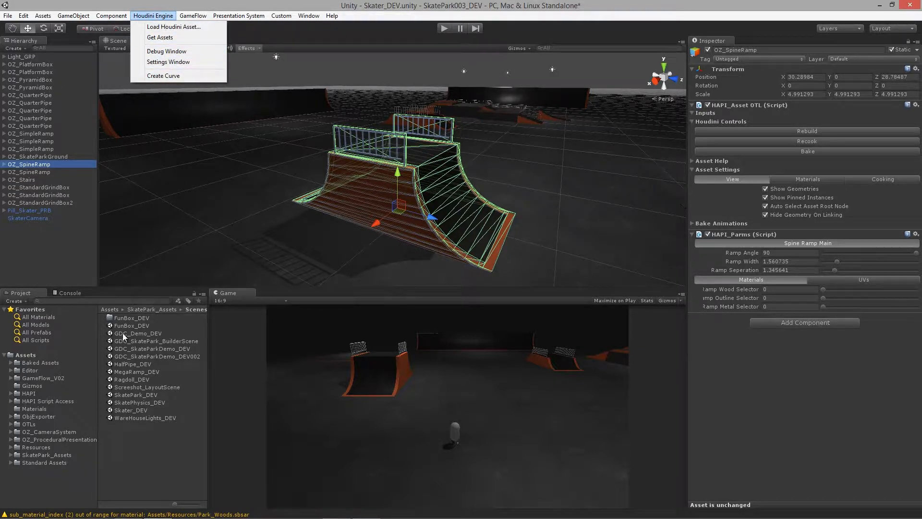
{"action": "mouse_move", "coordinate": [366, 12]}
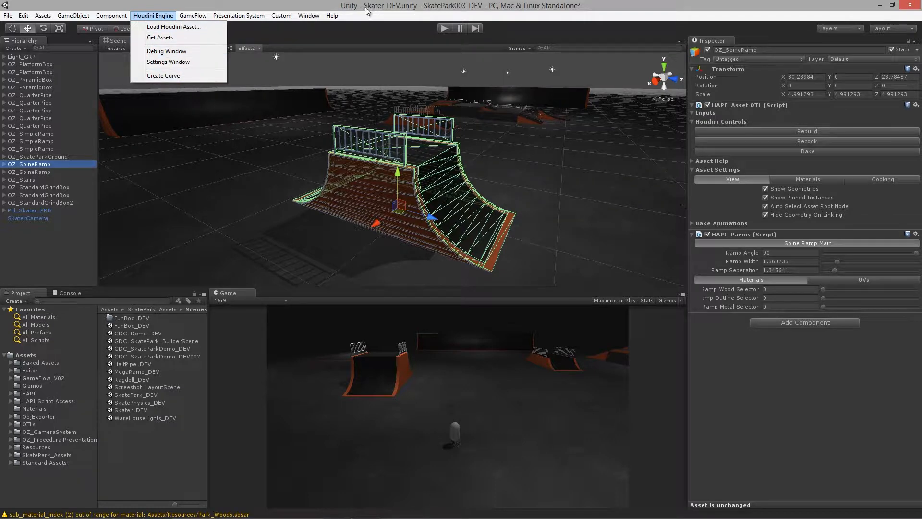
{"action": "left_click", "coordinate": [385, 129]}
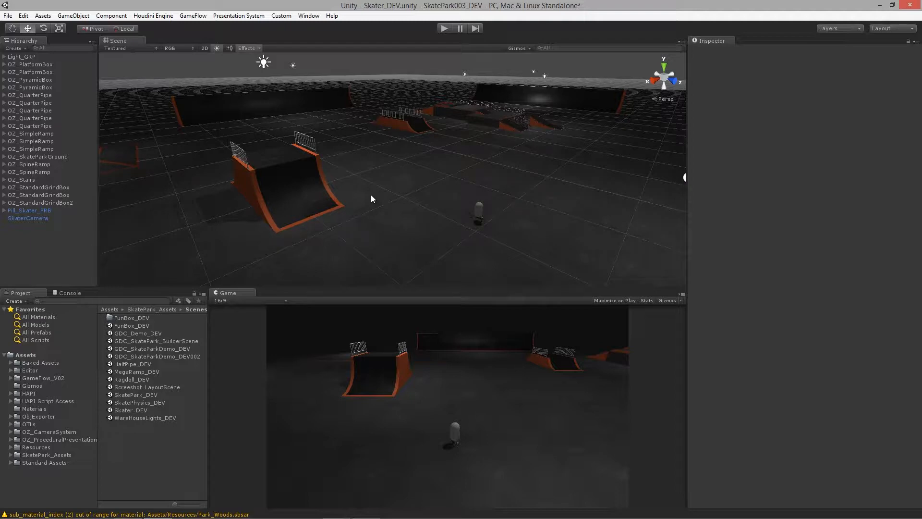
{"action": "mouse_move", "coordinate": [402, 190]}
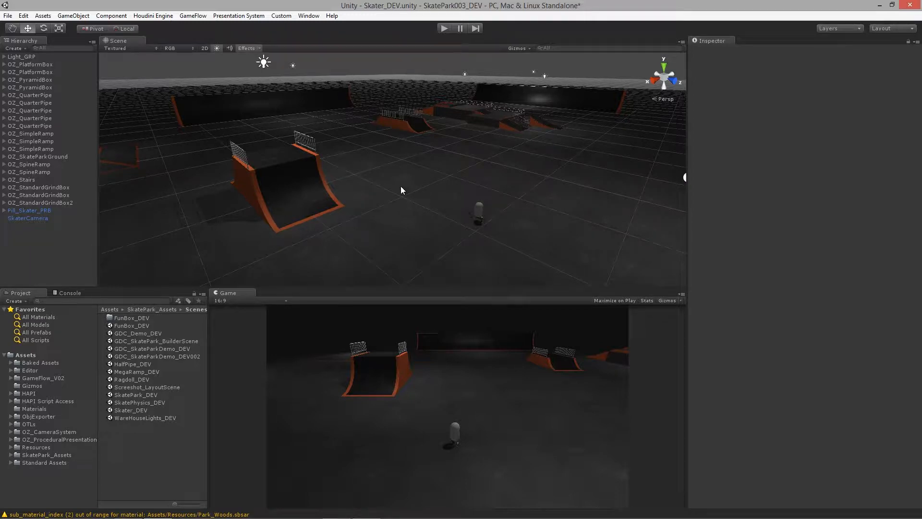
{"action": "mouse_move", "coordinate": [138, 504]}
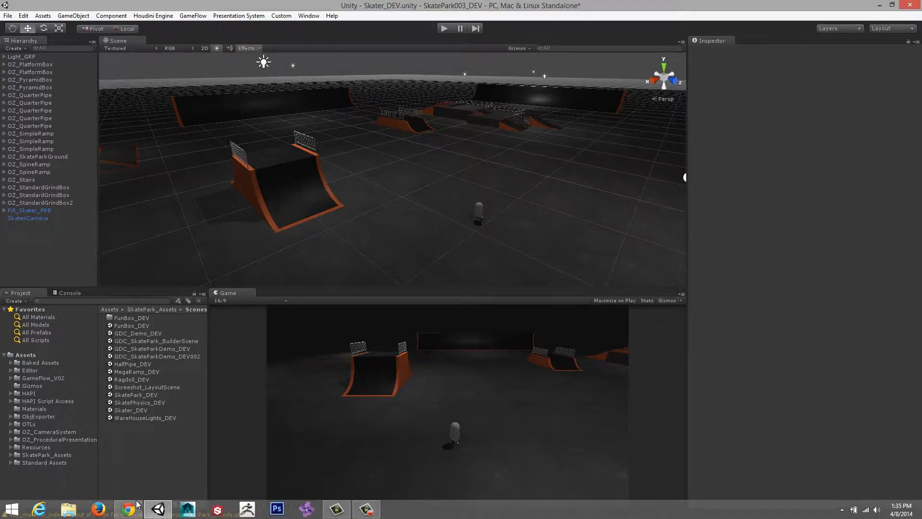
{"action": "left_click", "coordinate": [125, 508]}
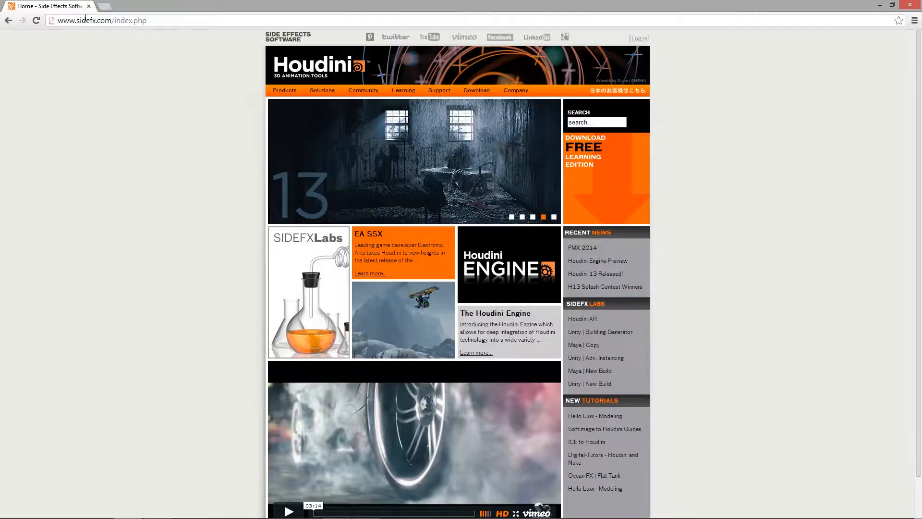
{"action": "mouse_move", "coordinate": [117, 158]}
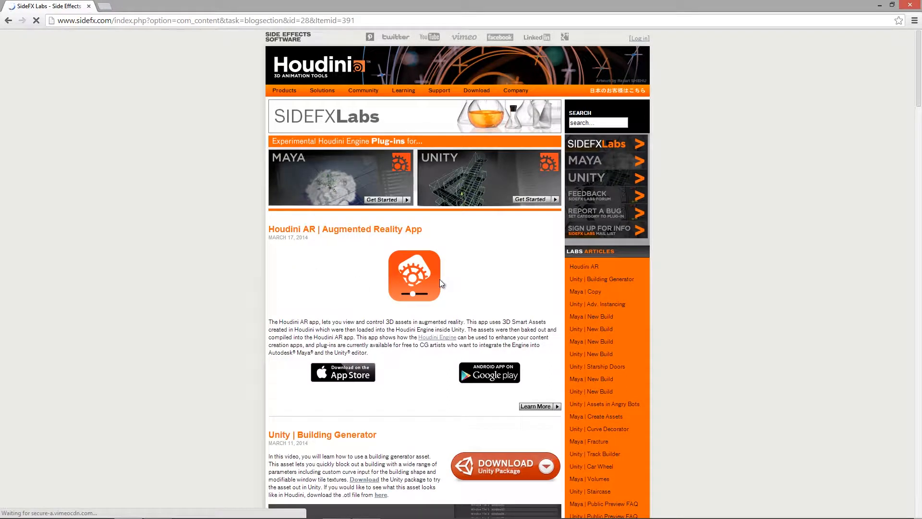
{"action": "mouse_move", "coordinate": [306, 174]}
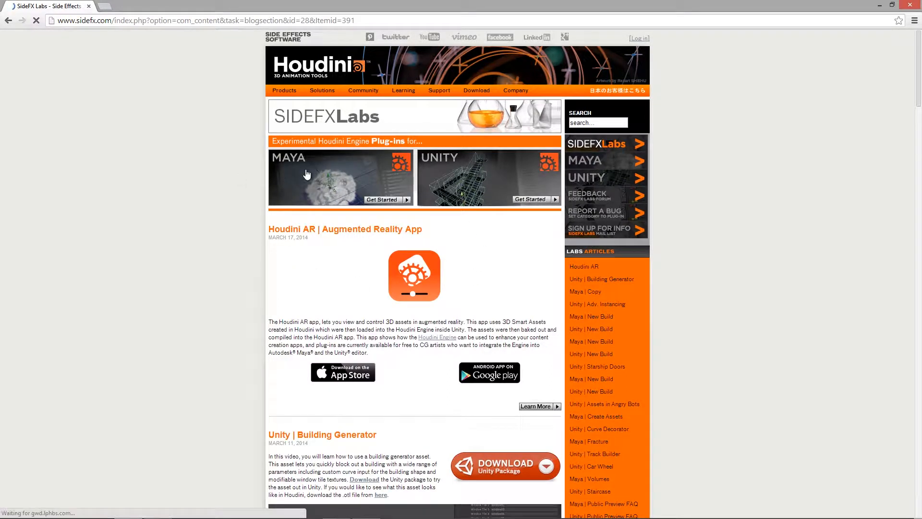
{"action": "mouse_move", "coordinate": [476, 178]}
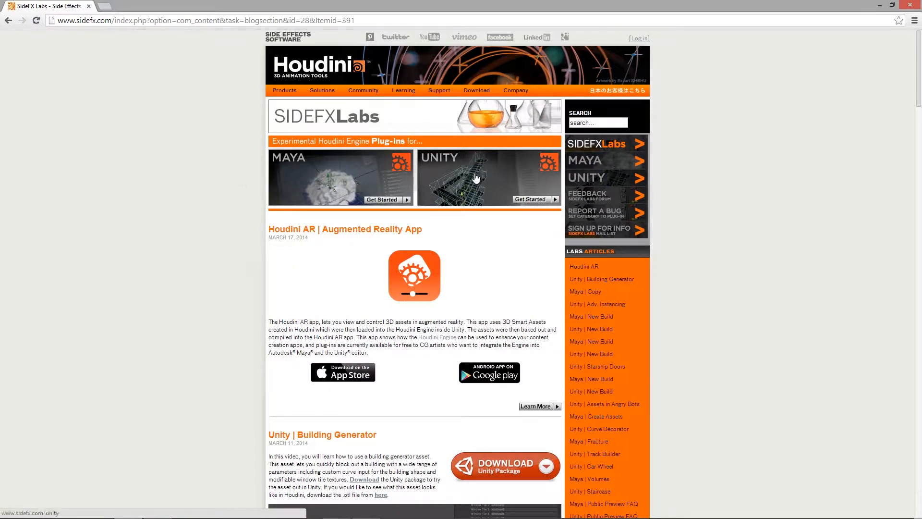
{"action": "mouse_move", "coordinate": [474, 185]}
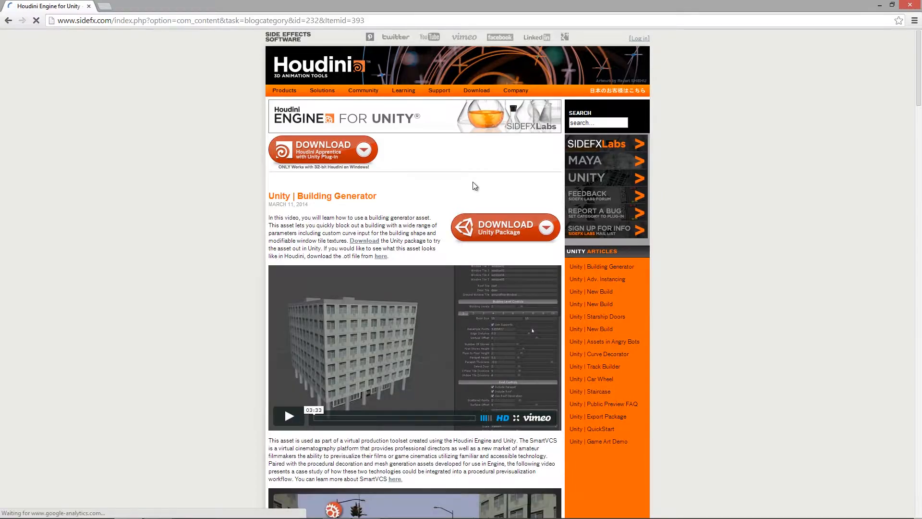
Step: Scroll through the Houdini Engine for Unity articles and back toward the top
{"action": "scroll", "scroll_direction": "down", "scroll_amount": 3}
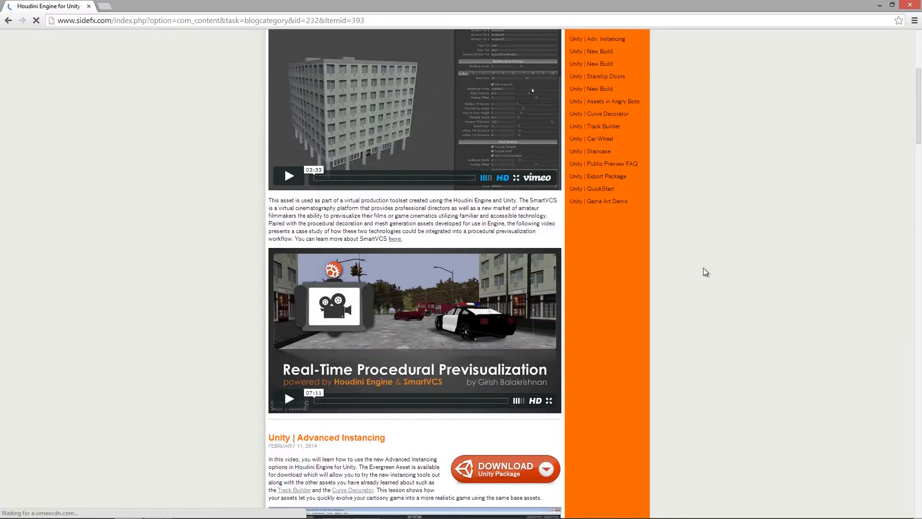
{"action": "scroll", "scroll_direction": "down", "scroll_amount": 3}
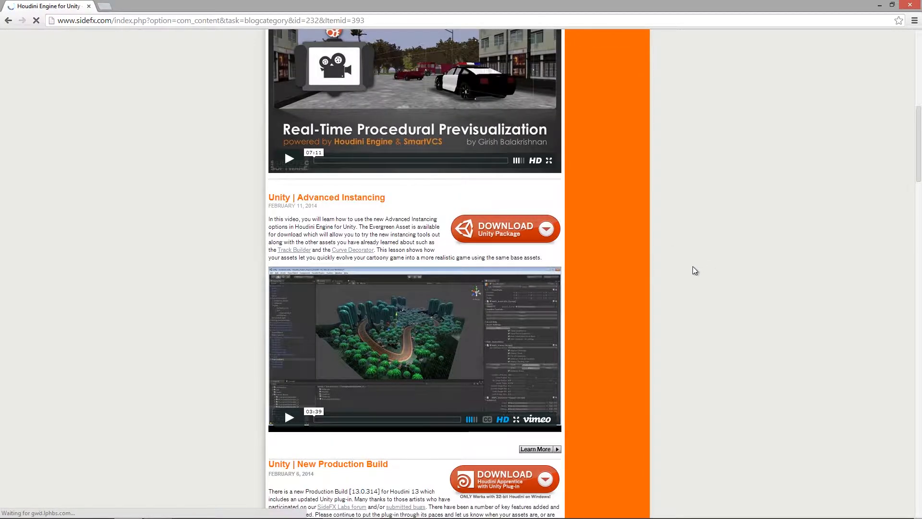
{"action": "scroll", "scroll_direction": "down", "scroll_amount": 3}
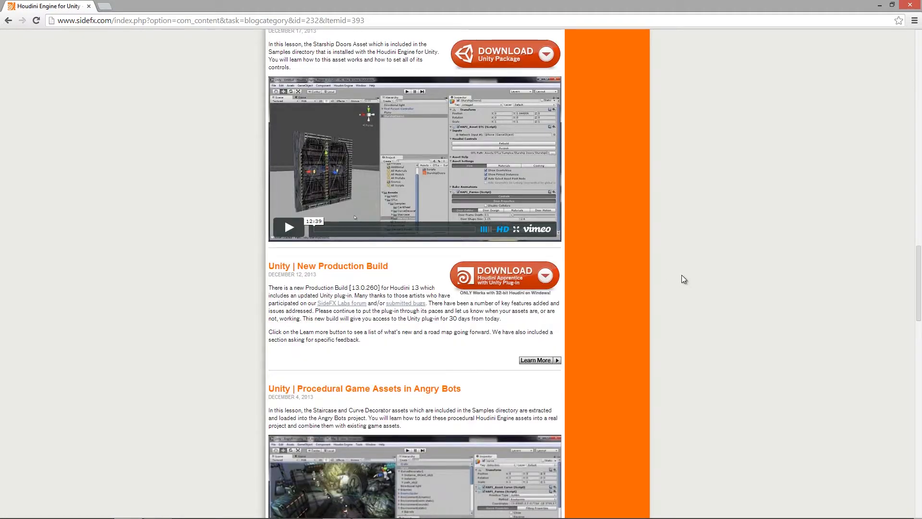
{"action": "scroll", "scroll_direction": "down", "scroll_amount": 3}
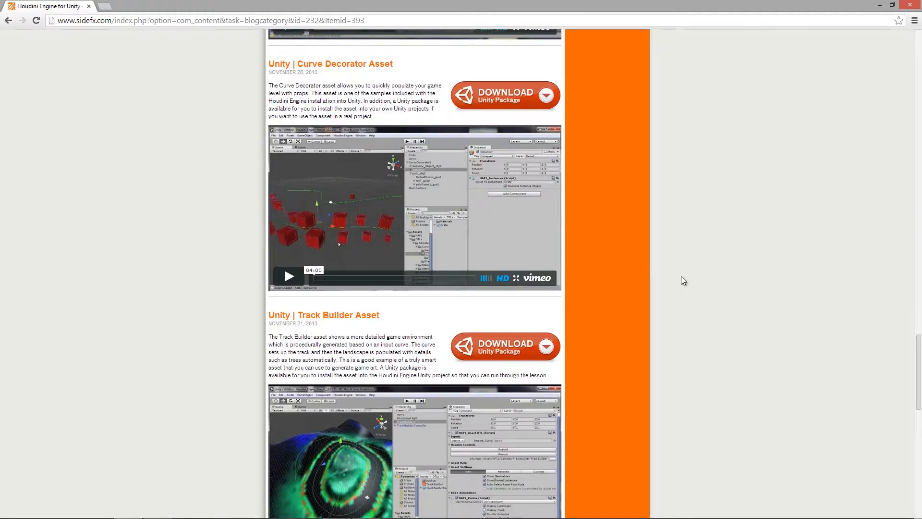
{"action": "scroll", "scroll_direction": "down", "scroll_amount": 3}
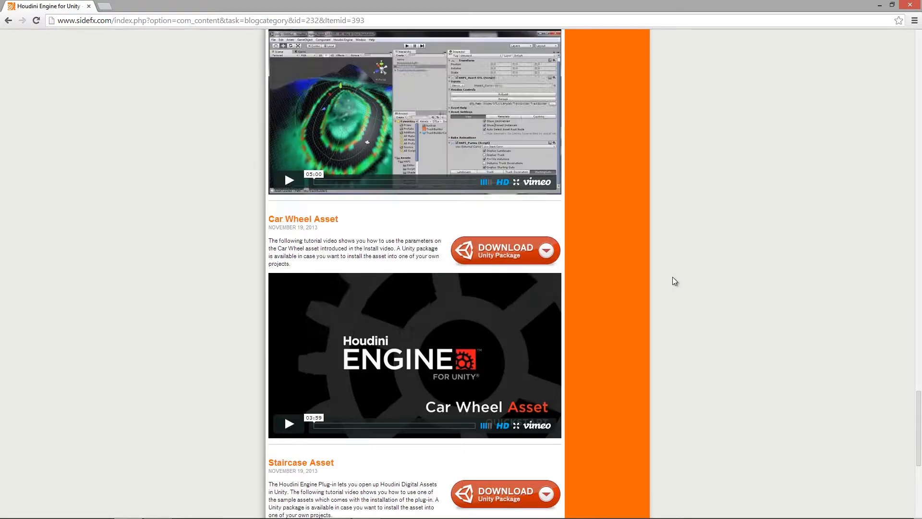
{"action": "scroll", "scroll_direction": "up", "scroll_amount": 3}
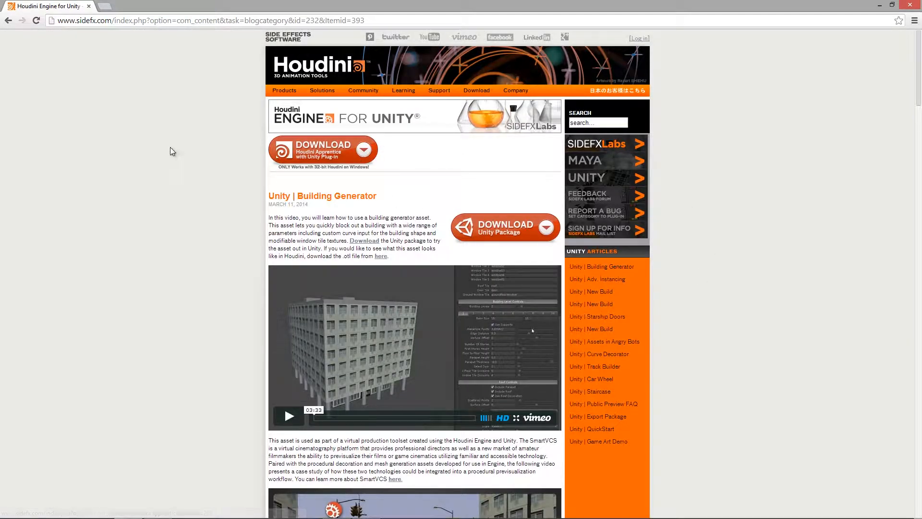
{"action": "mouse_move", "coordinate": [340, 160]}
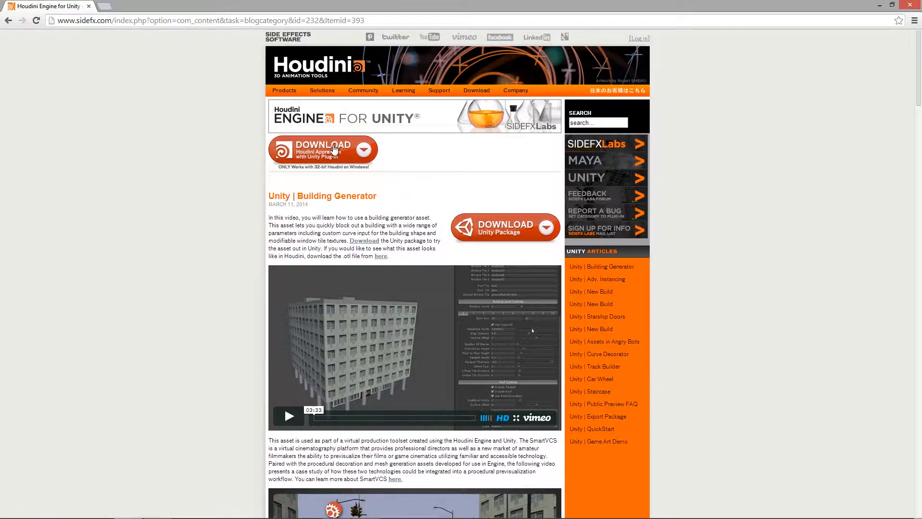
Step: Start the Houdini Apprentice download and log in to SideFX with a Google account
{"action": "left_click", "coordinate": [321, 146]}
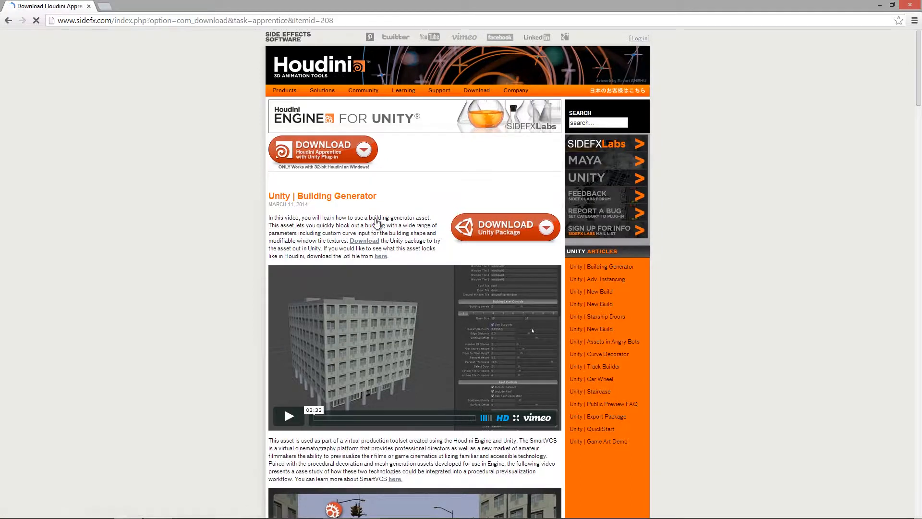
{"action": "left_click", "coordinate": [322, 150]}
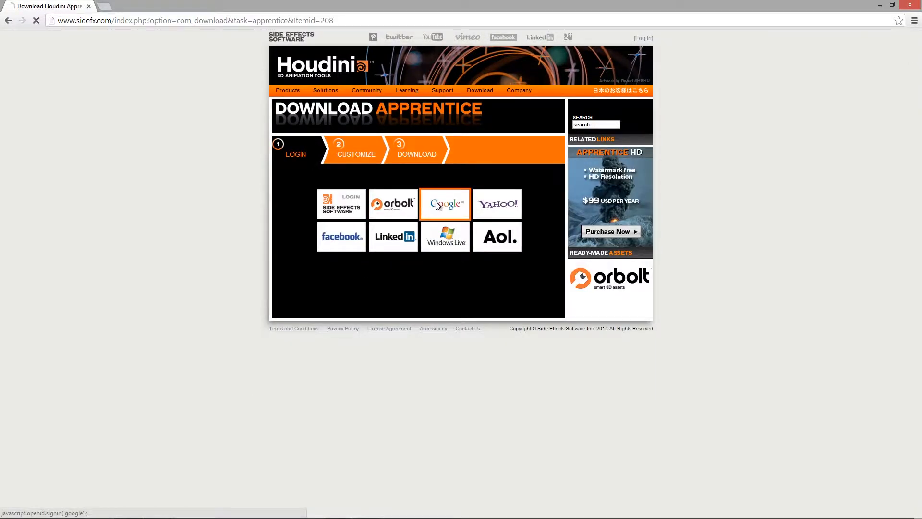
{"action": "left_click", "coordinate": [445, 204]}
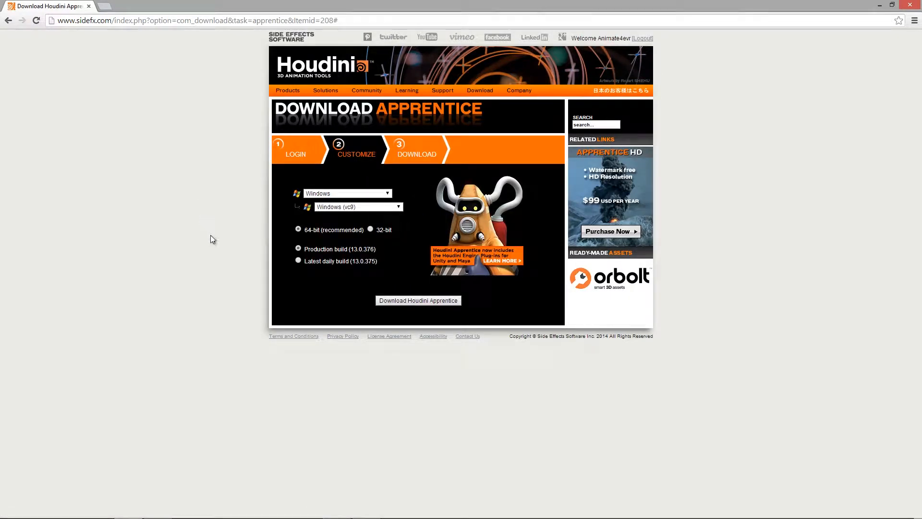
{"action": "mouse_move", "coordinate": [240, 203]}
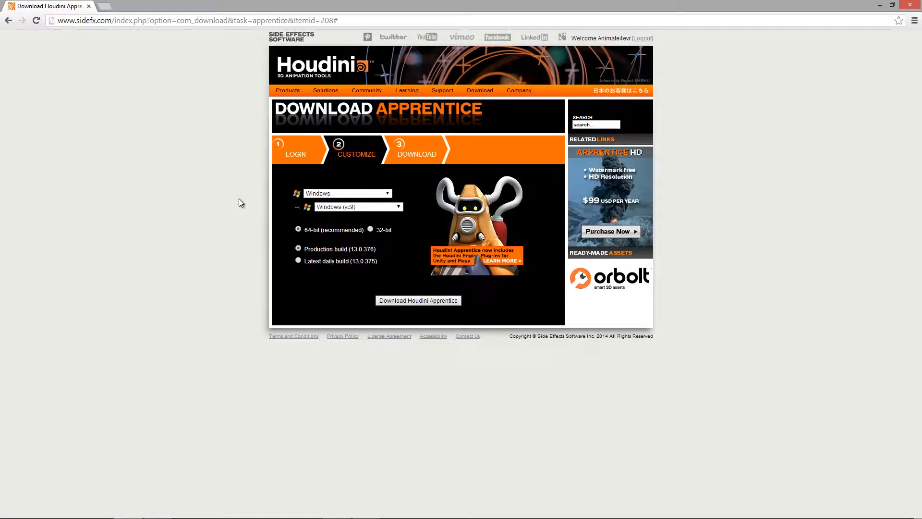
{"action": "mouse_move", "coordinate": [421, 174]}
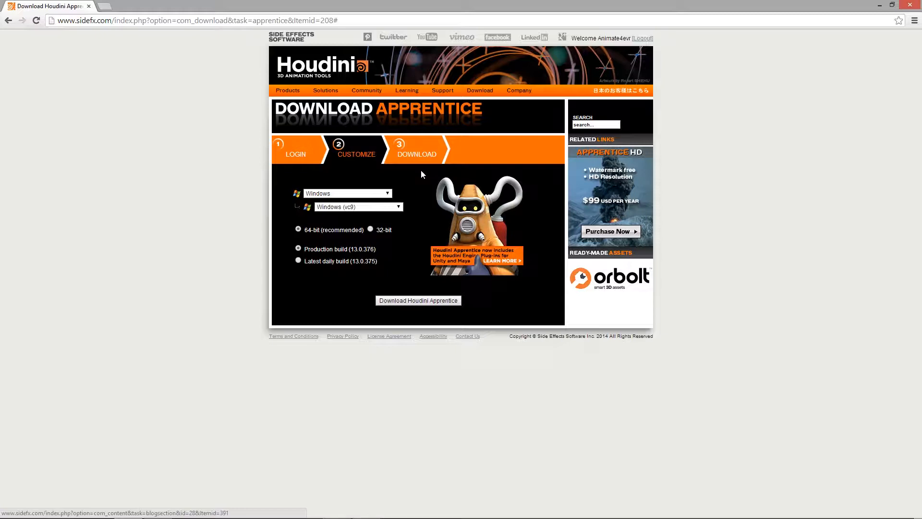
{"action": "mouse_move", "coordinate": [432, 267]}
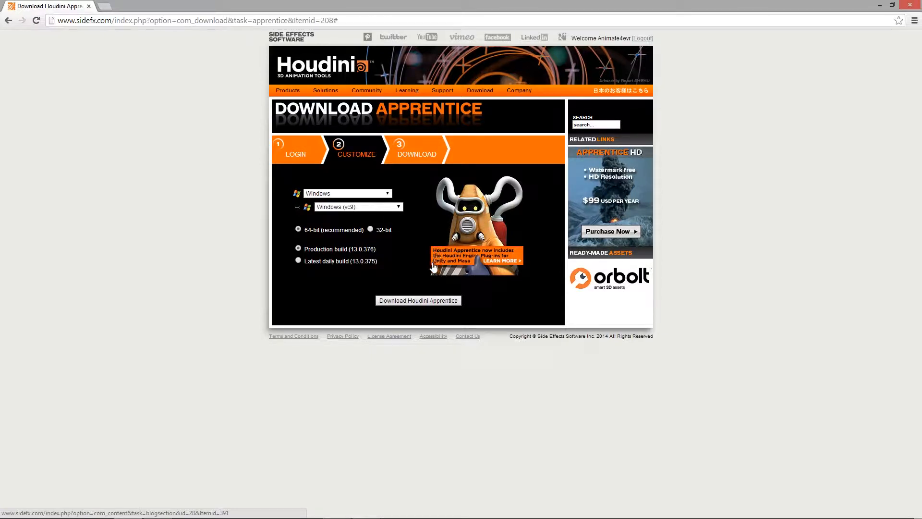
{"action": "mouse_move", "coordinate": [366, 233]}
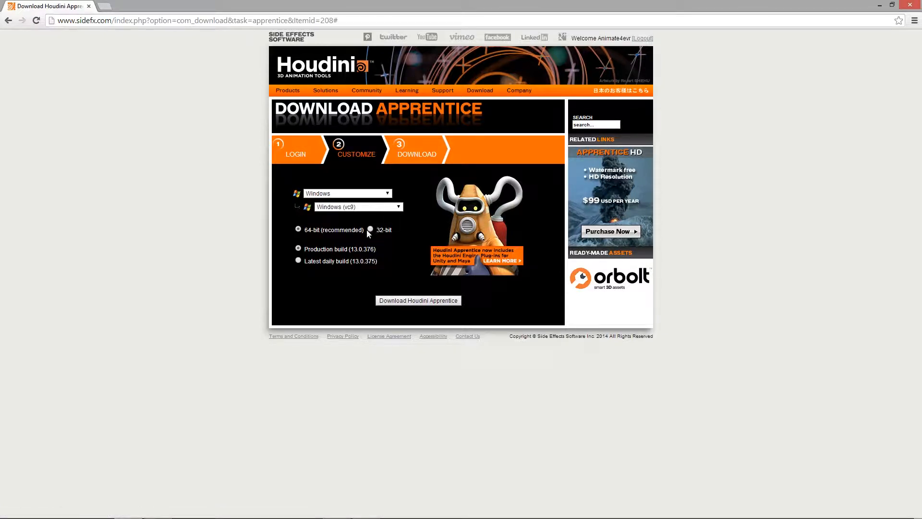
Step: Choose the 32-bit Windows (vc9) production build 13.0.376
{"action": "left_click", "coordinate": [371, 229]}
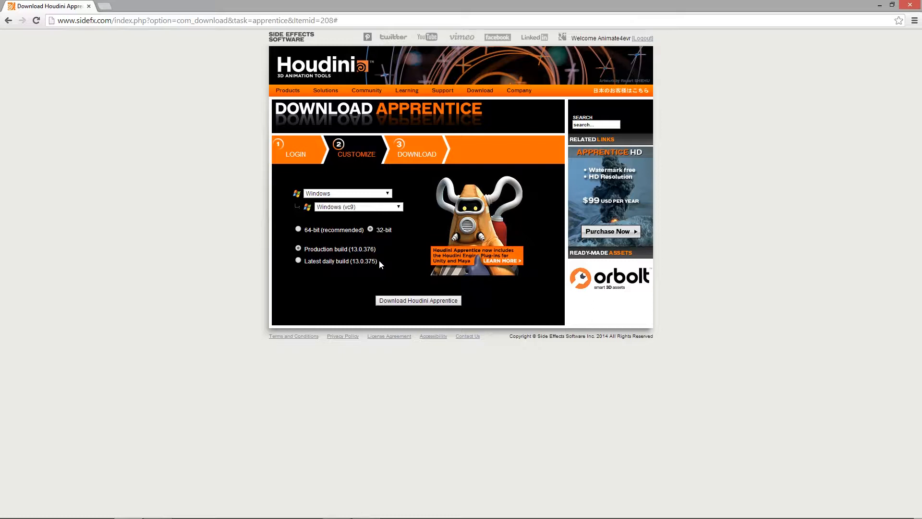
{"action": "mouse_move", "coordinate": [464, 174]}
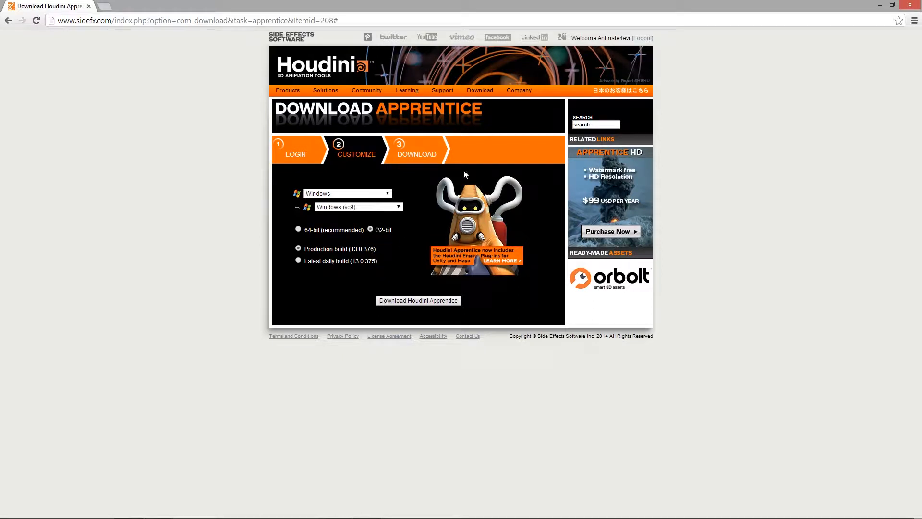
{"action": "mouse_move", "coordinate": [381, 286]}
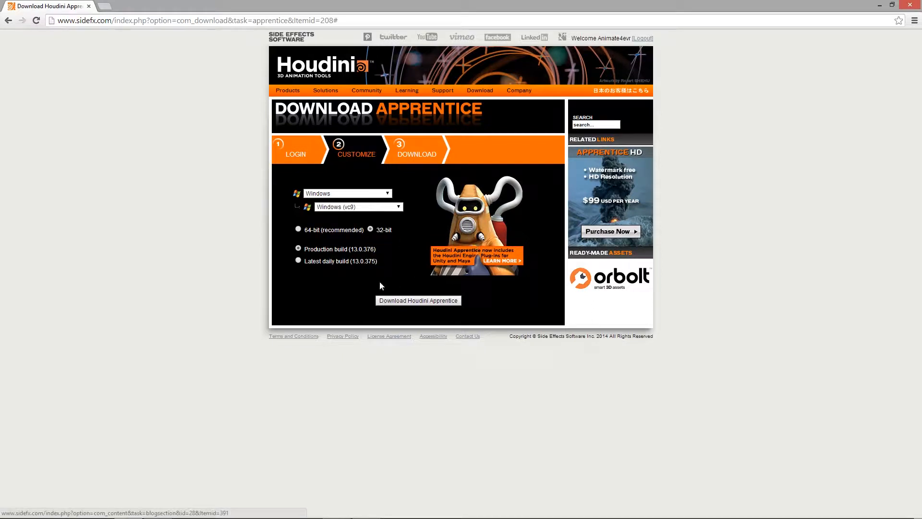
{"action": "mouse_move", "coordinate": [389, 275]}
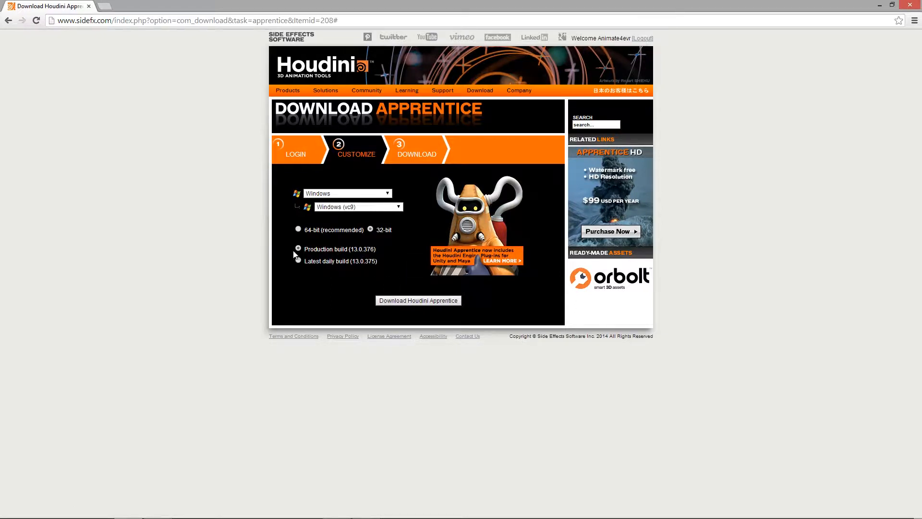
{"action": "left_click", "coordinate": [298, 249]}
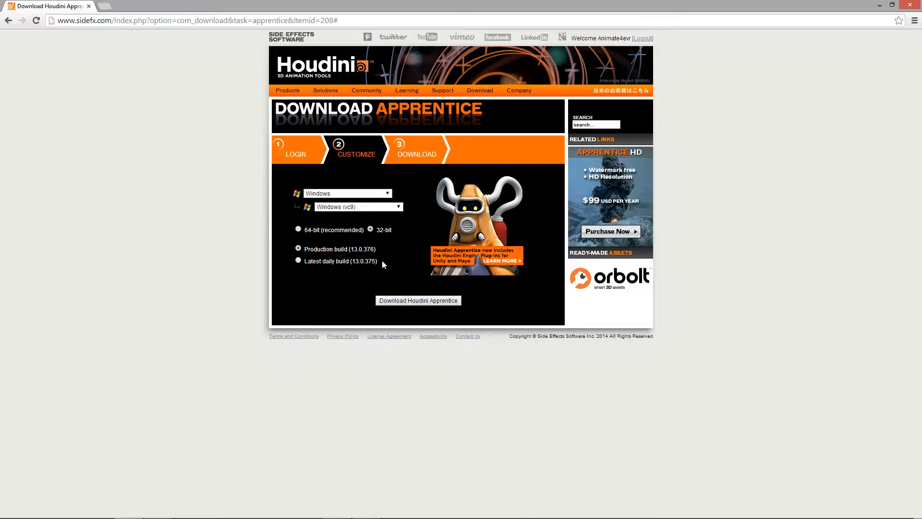
Step: Download the Houdini 13.0.376 Apprentice installer and show it in the Downloads folder
{"action": "left_click", "coordinate": [418, 301]}
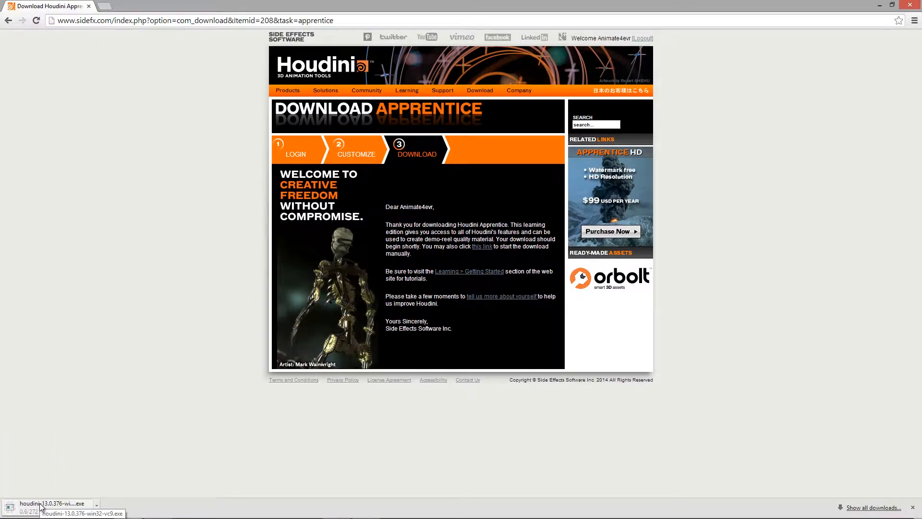
{"action": "mouse_move", "coordinate": [74, 484]}
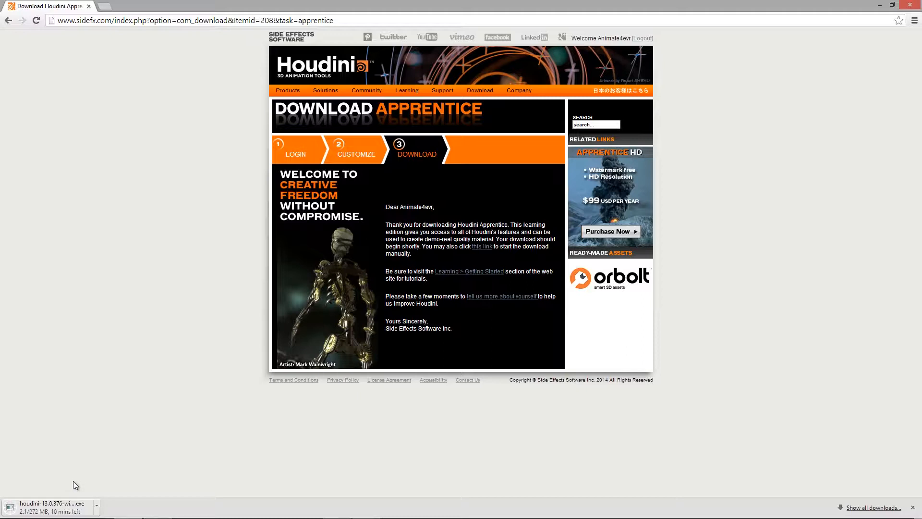
{"action": "mouse_move", "coordinate": [97, 482]}
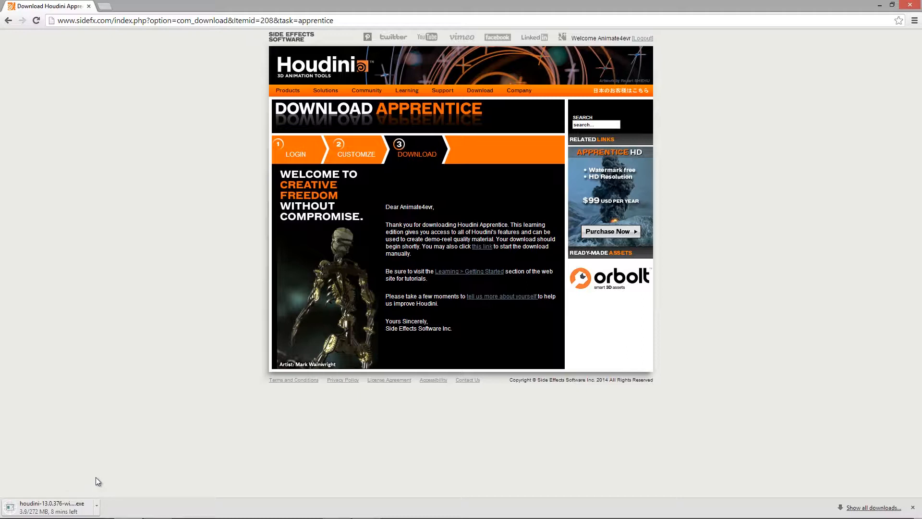
{"action": "mouse_move", "coordinate": [611, 438]}
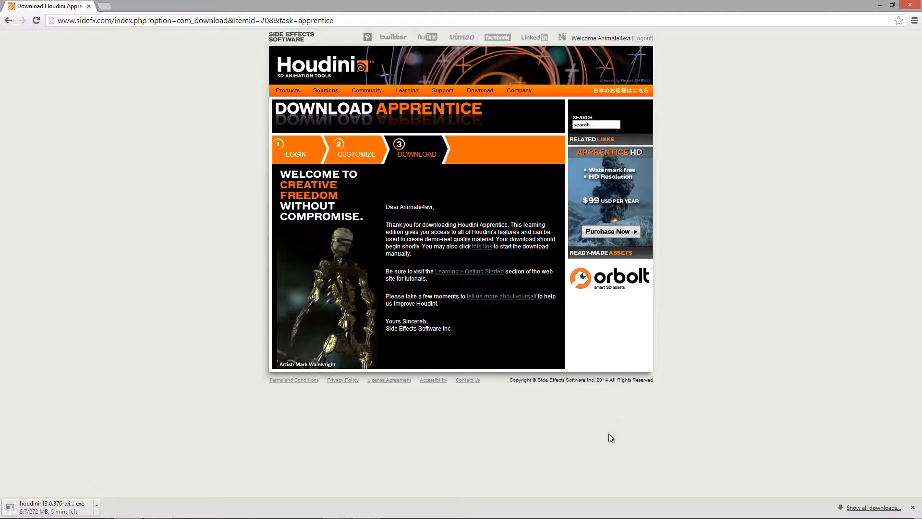
{"action": "mouse_move", "coordinate": [689, 400]}
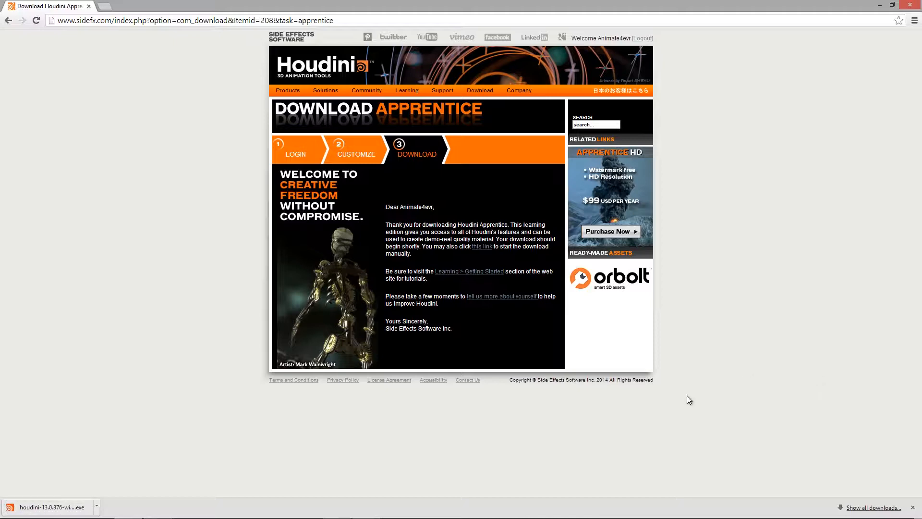
{"action": "left_click", "coordinate": [96, 507]}
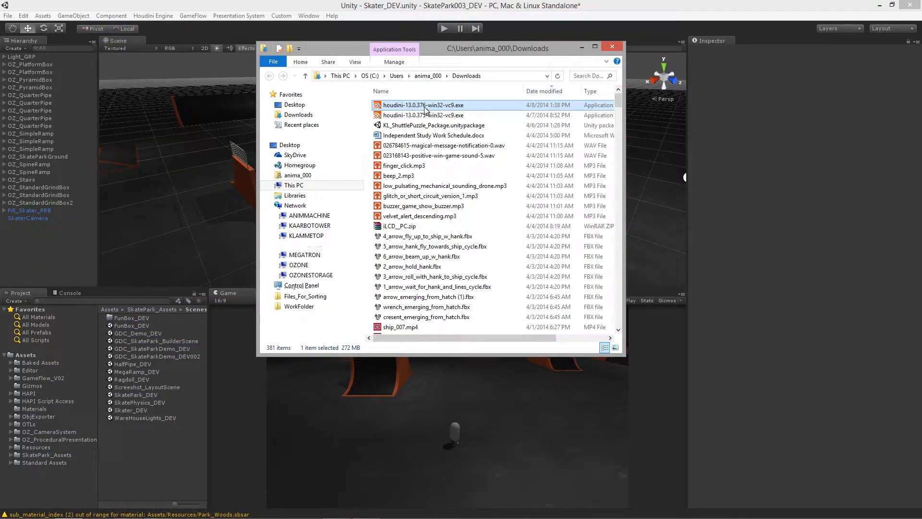
{"action": "mouse_move", "coordinate": [423, 105]}
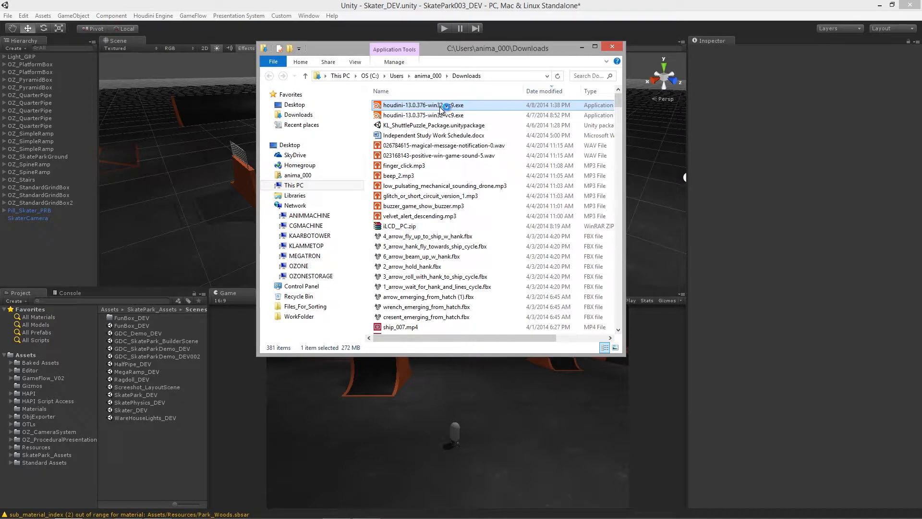
Step: Run houdini-13.0.376-win32-vc9.exe past the SmartScreen warning to reach the setup wizard
{"action": "double_click", "coordinate": [424, 105]}
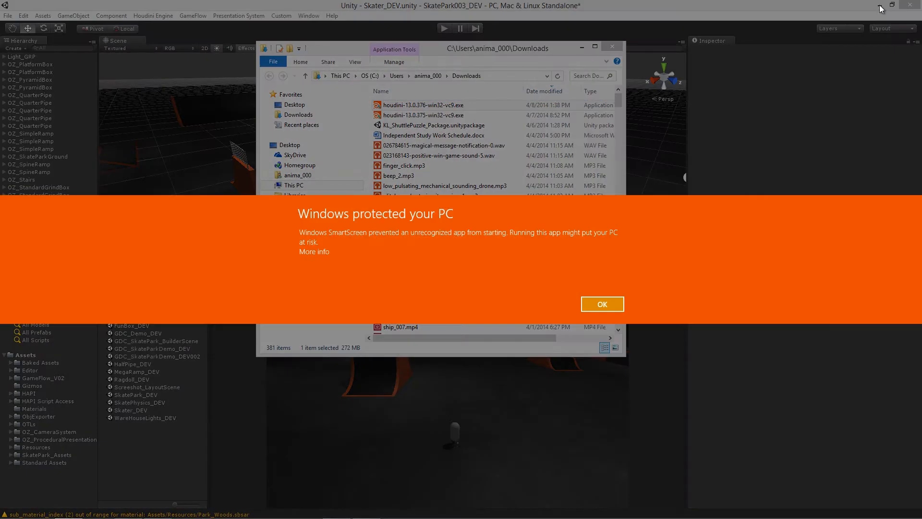
{"action": "mouse_move", "coordinate": [316, 257]}
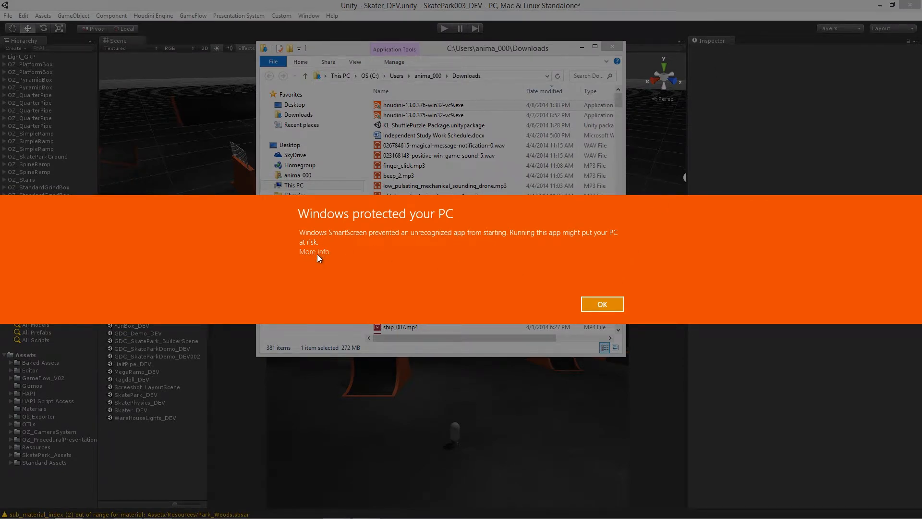
{"action": "left_click", "coordinate": [601, 305]}
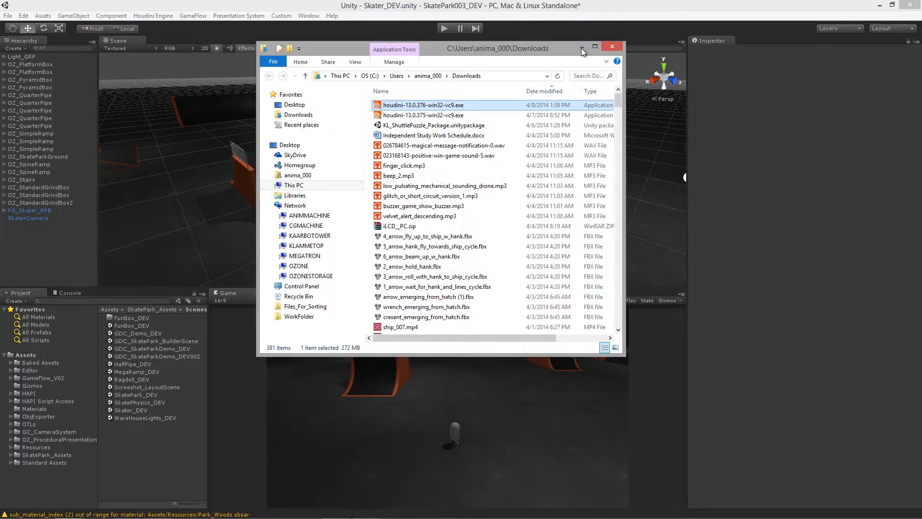
{"action": "double_click", "coordinate": [422, 105]}
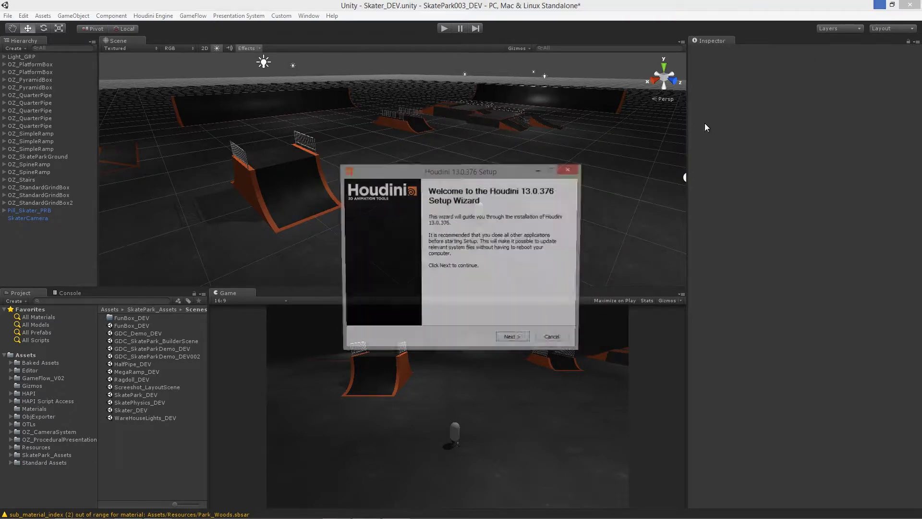
Step: Continue past the setup welcome page and return to the SideFX download page in Chrome
{"action": "left_click", "coordinate": [511, 336]}
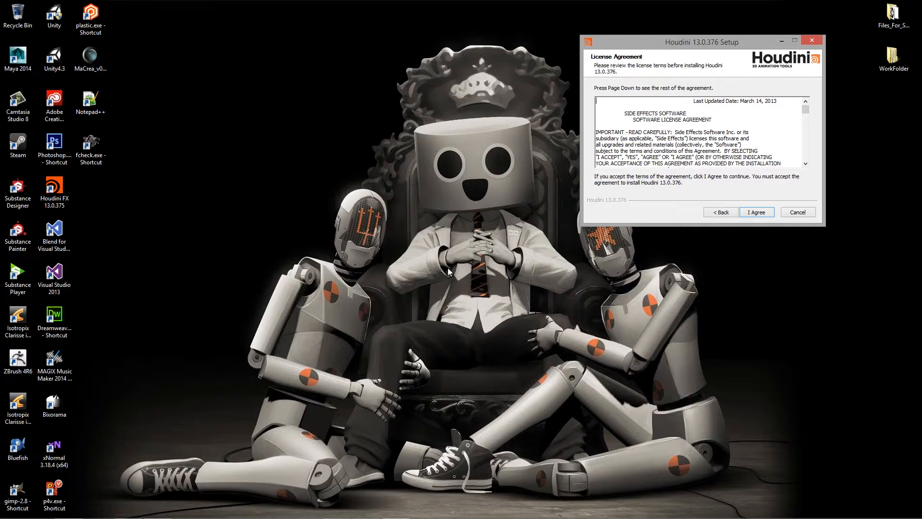
{"action": "mouse_move", "coordinate": [693, 189]}
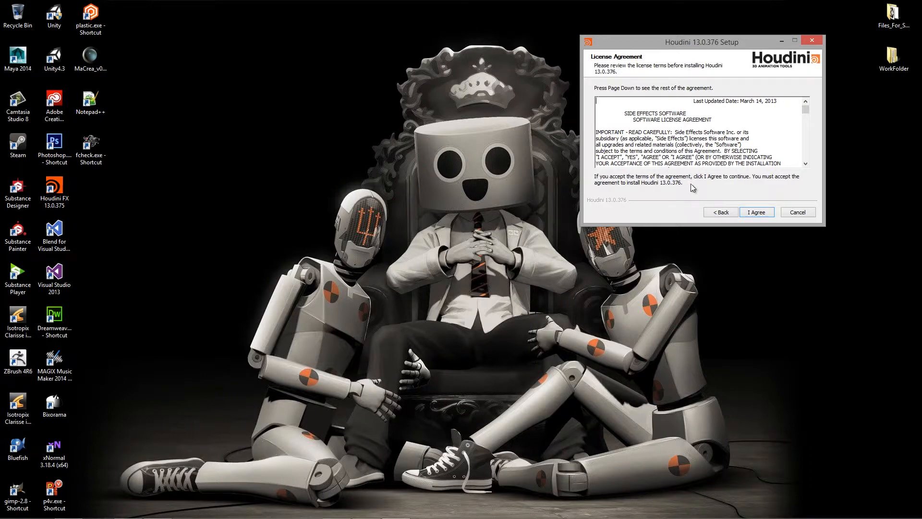
{"action": "mouse_move", "coordinate": [751, 231]}
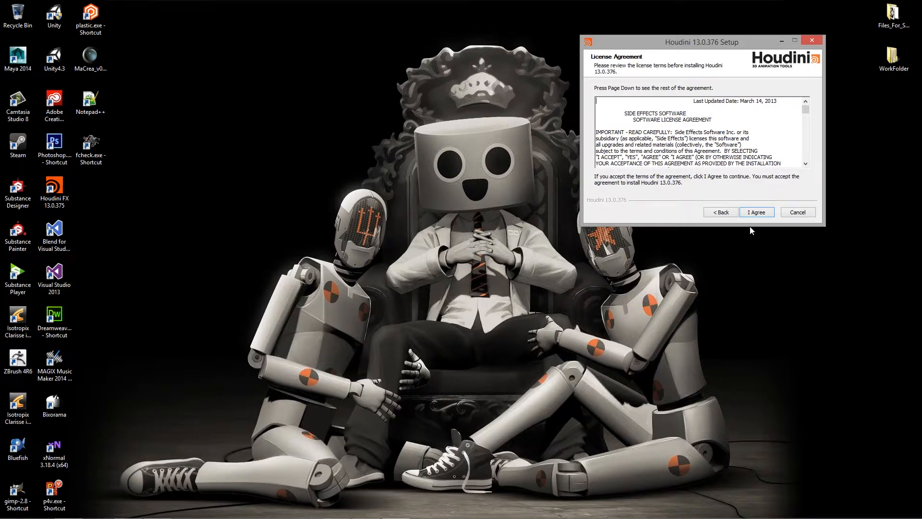
{"action": "mouse_move", "coordinate": [762, 120]}
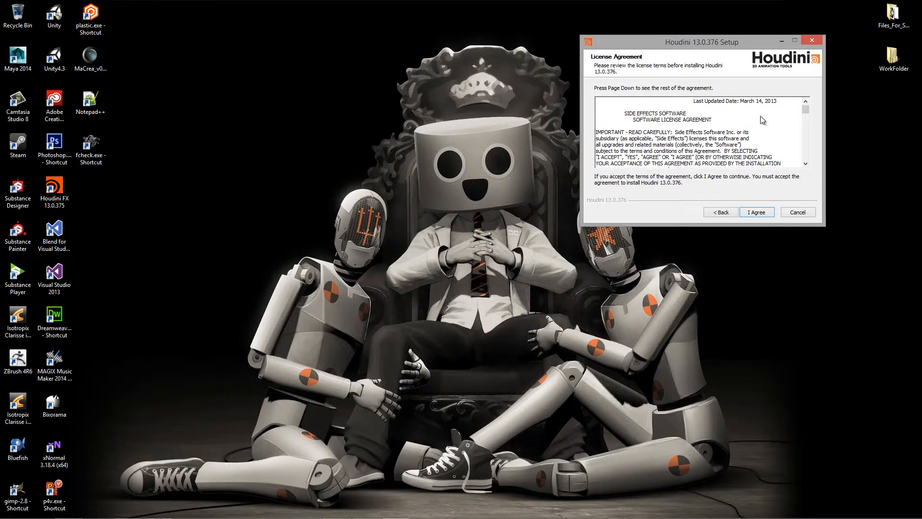
{"action": "mouse_move", "coordinate": [698, 115]}
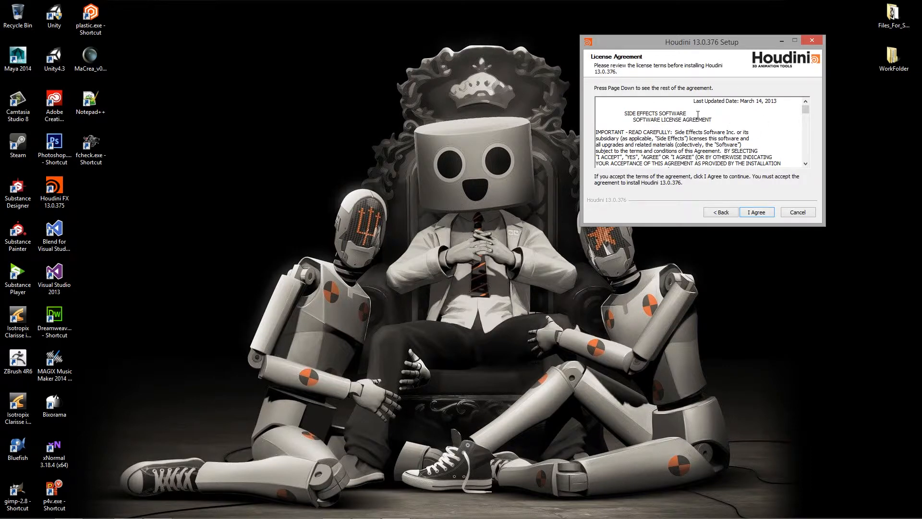
{"action": "mouse_move", "coordinate": [453, 238]}
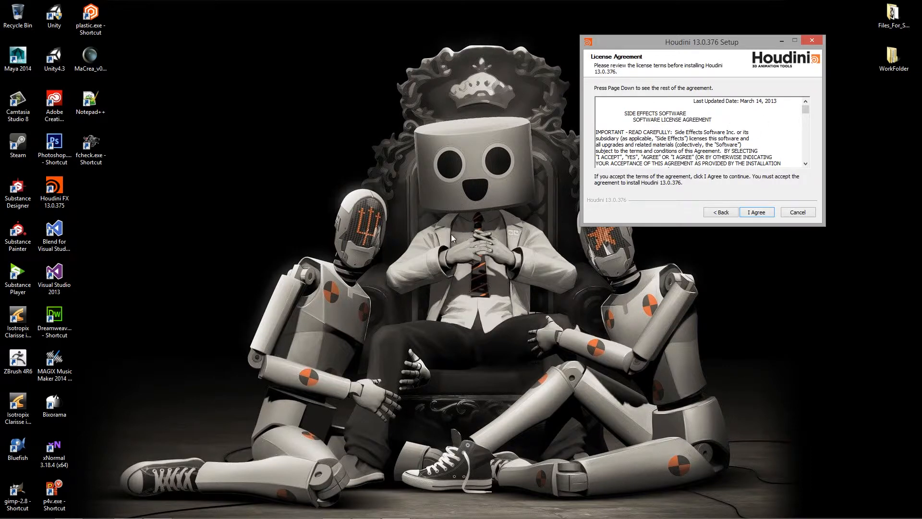
{"action": "mouse_move", "coordinate": [138, 509]}
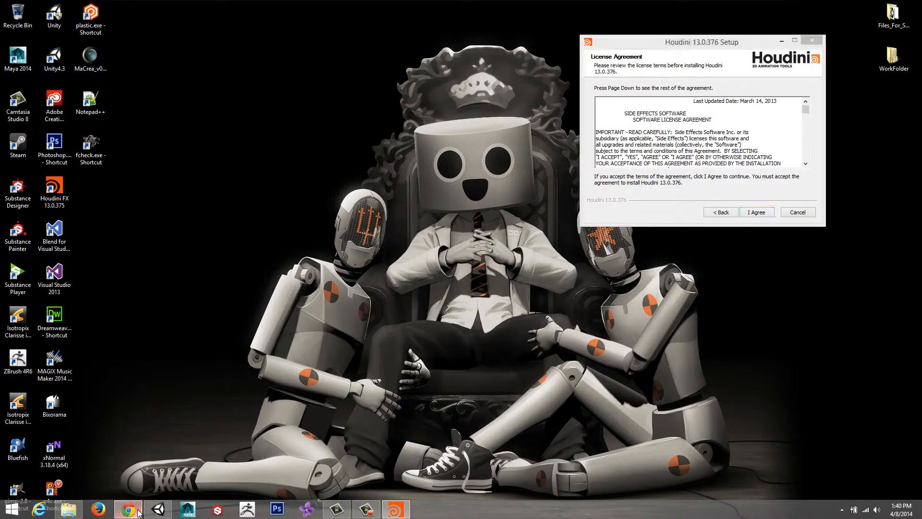
{"action": "left_click", "coordinate": [127, 510]}
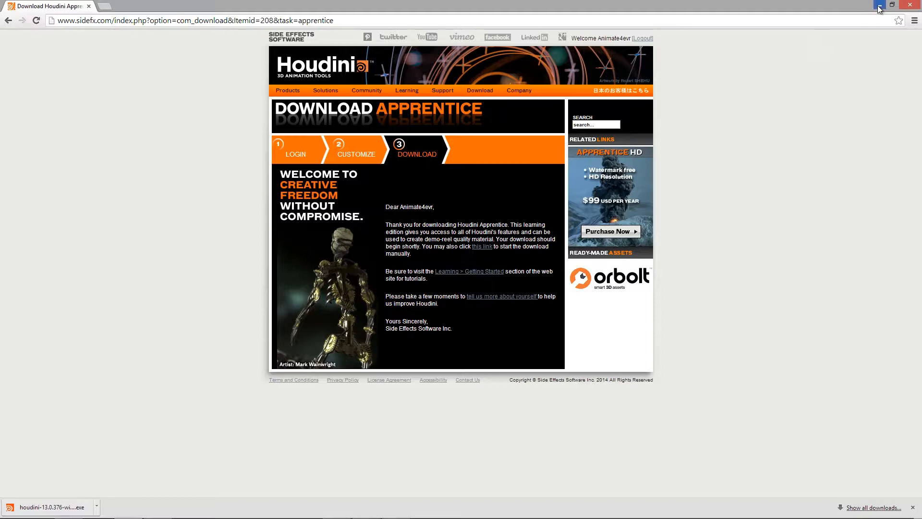
{"action": "mouse_move", "coordinate": [261, 268]}
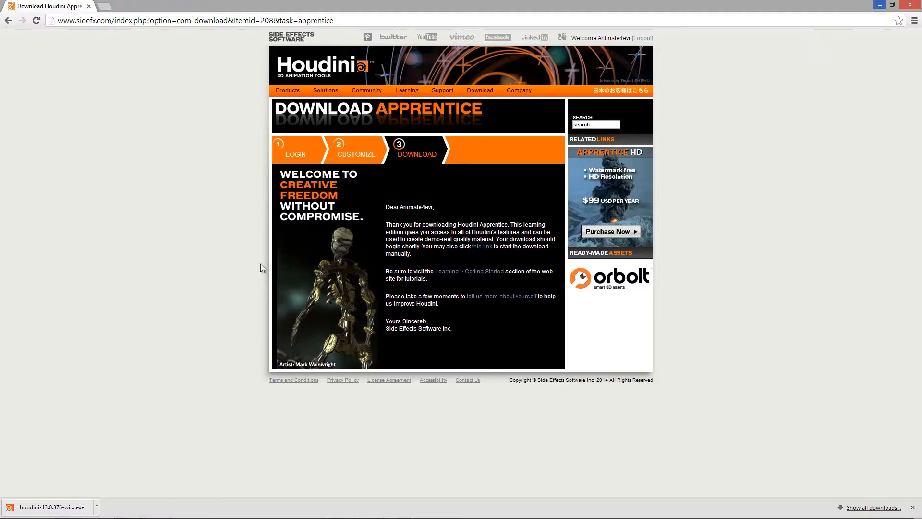
{"action": "mouse_move", "coordinate": [296, 242]}
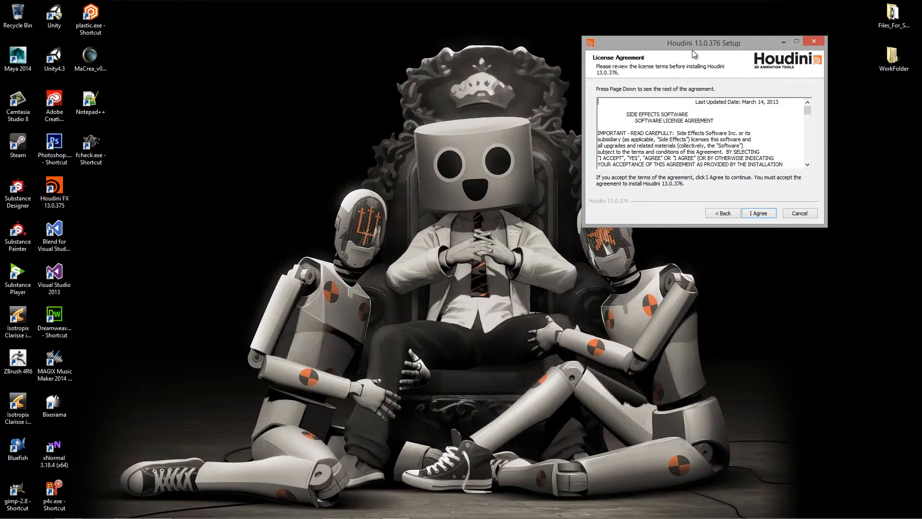
{"action": "mouse_move", "coordinate": [706, 49]}
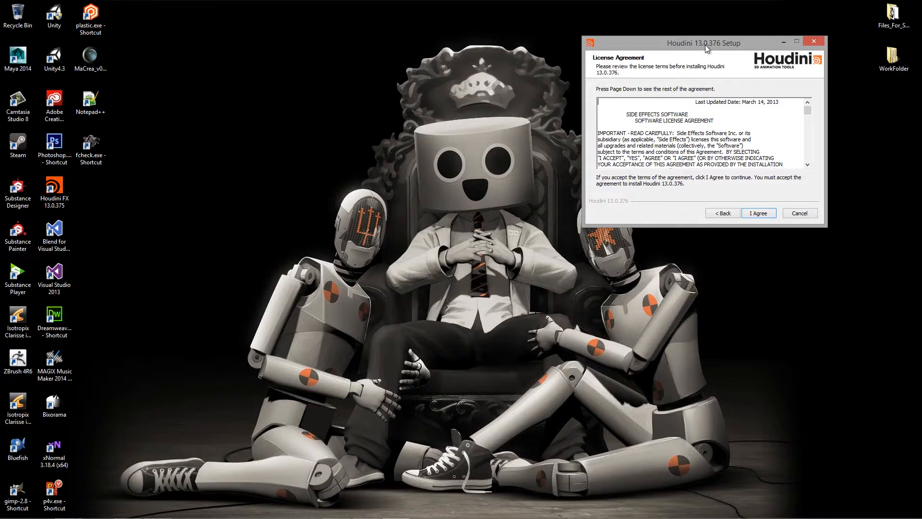
{"action": "mouse_move", "coordinate": [720, 163]}
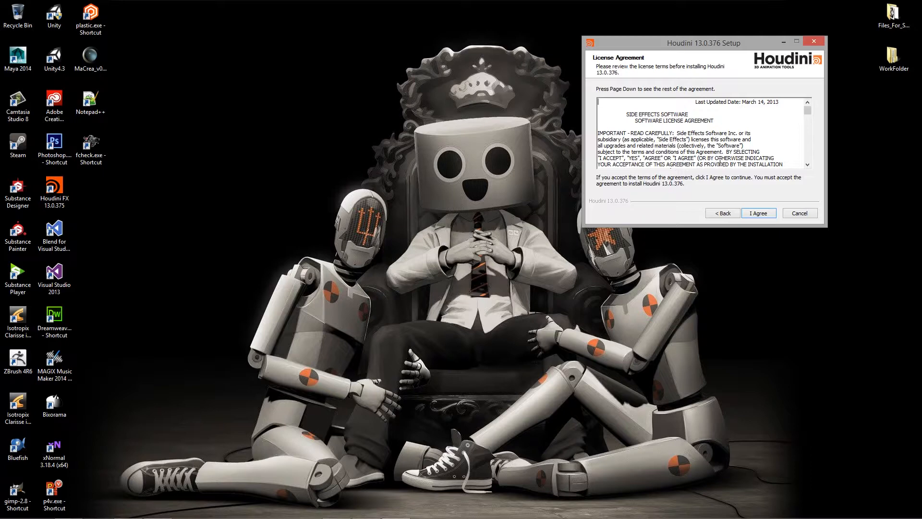
{"action": "mouse_move", "coordinate": [688, 189]}
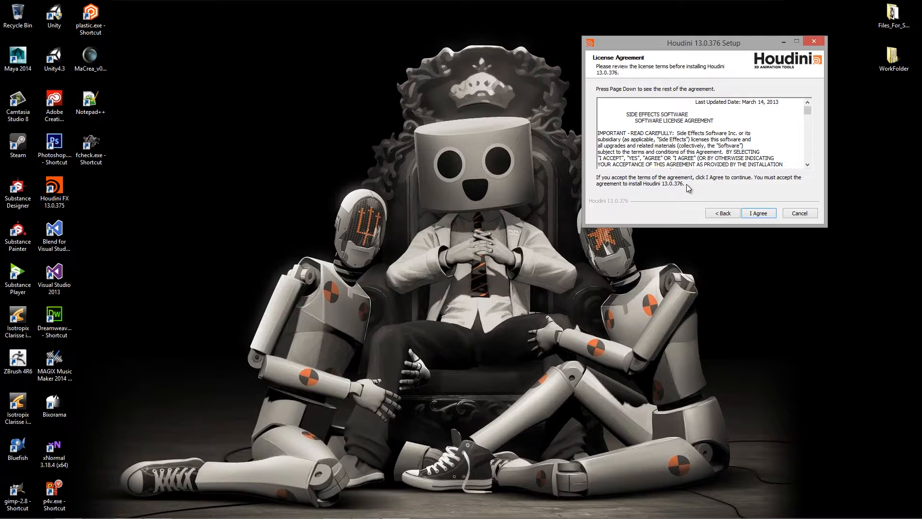
{"action": "mouse_move", "coordinate": [613, 187]}
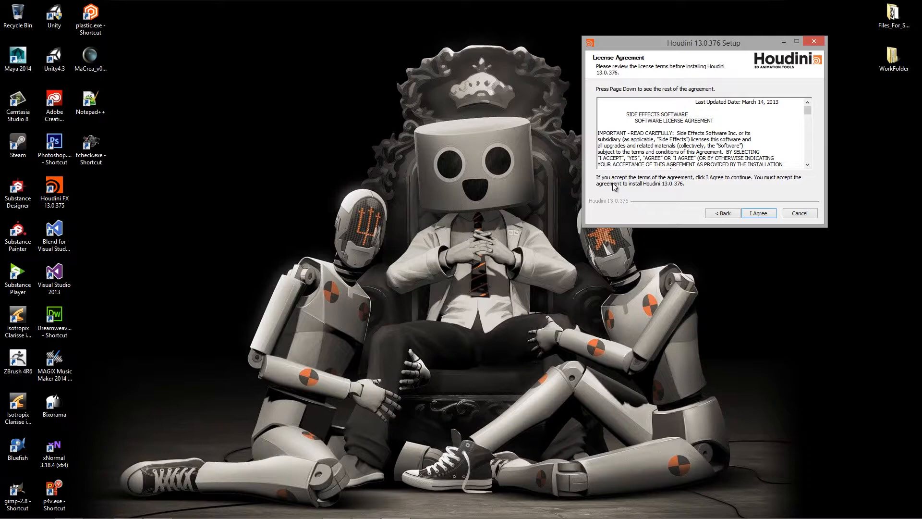
{"action": "mouse_move", "coordinate": [759, 213]}
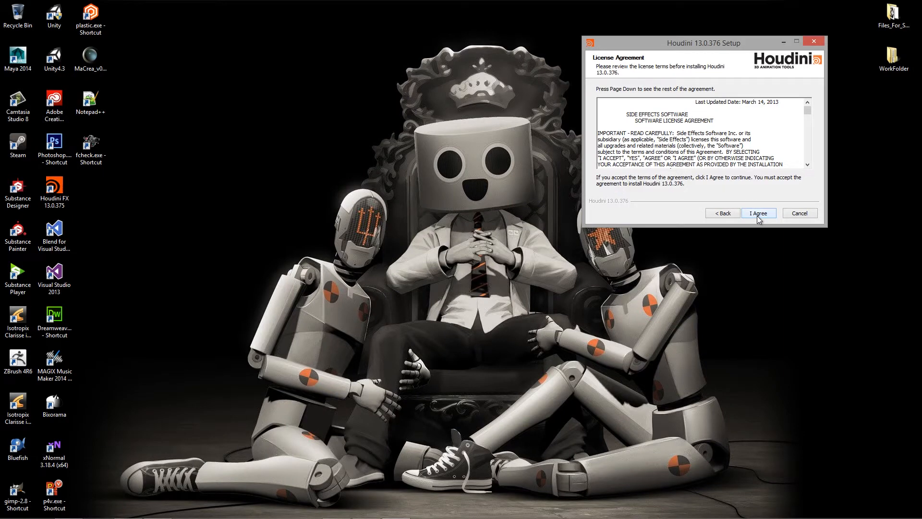
Step: Accept the license agreement, keep default components and tick the Houdini for Unity plug-in
{"action": "left_click", "coordinate": [758, 214]}
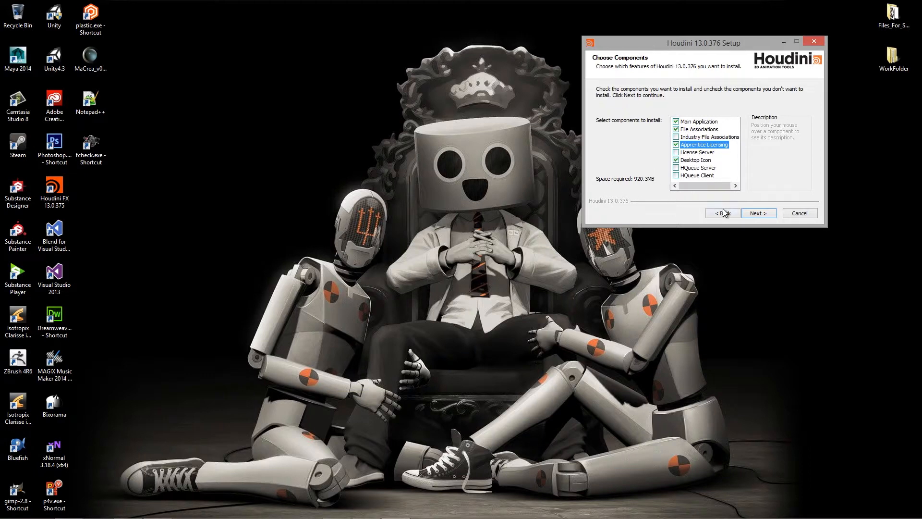
{"action": "left_click", "coordinate": [758, 213]}
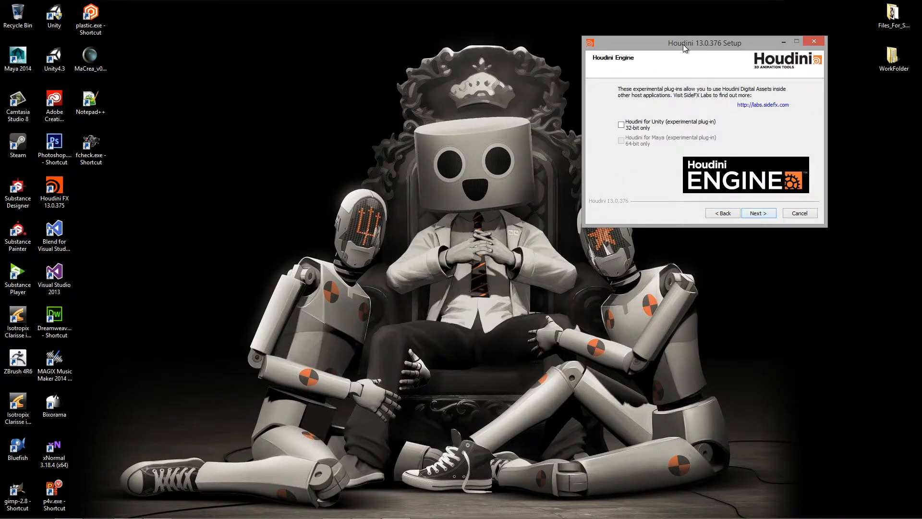
{"action": "left_click", "coordinate": [613, 127]}
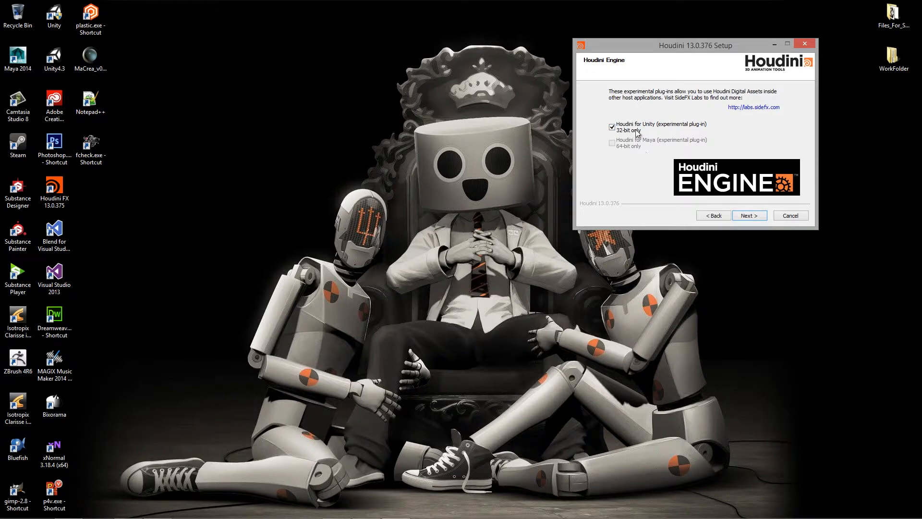
{"action": "mouse_move", "coordinate": [712, 147]}
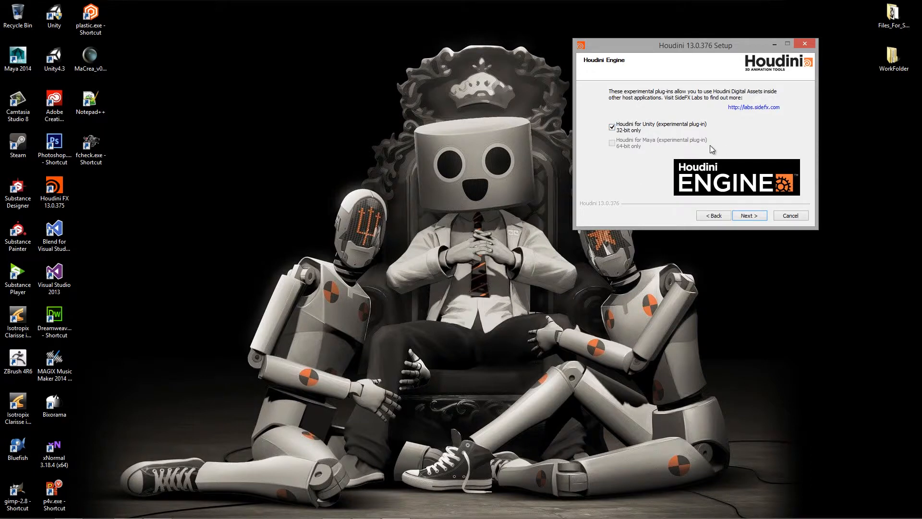
{"action": "mouse_move", "coordinate": [730, 232]}
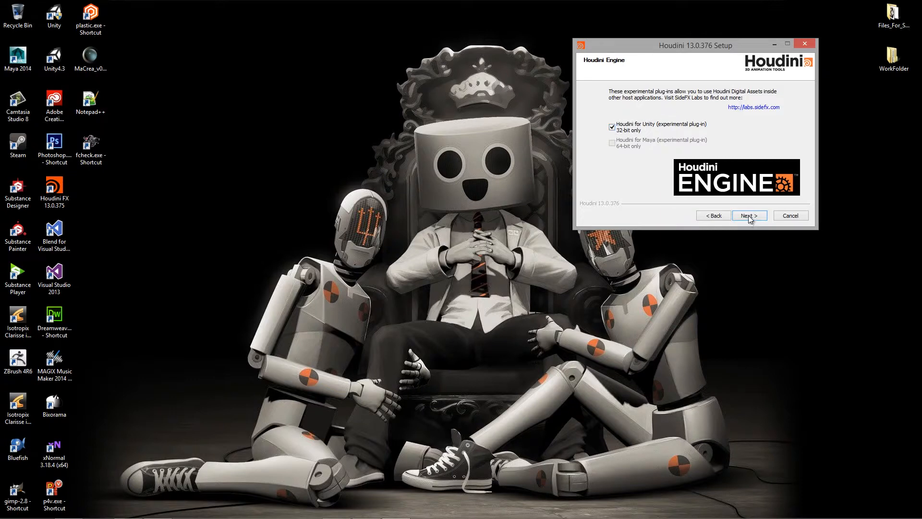
Step: Keep the default install and Start Menu folders and begin installing
{"action": "left_click", "coordinate": [749, 215]}
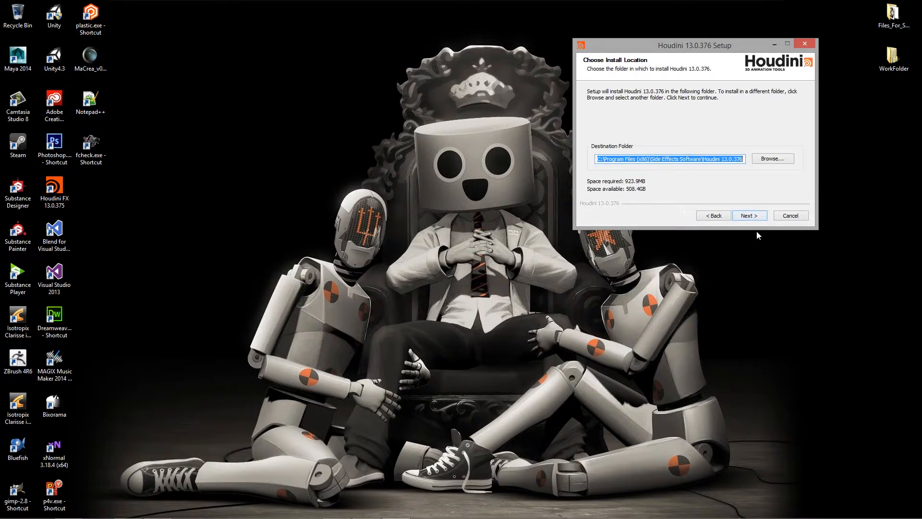
{"action": "left_click", "coordinate": [748, 216]}
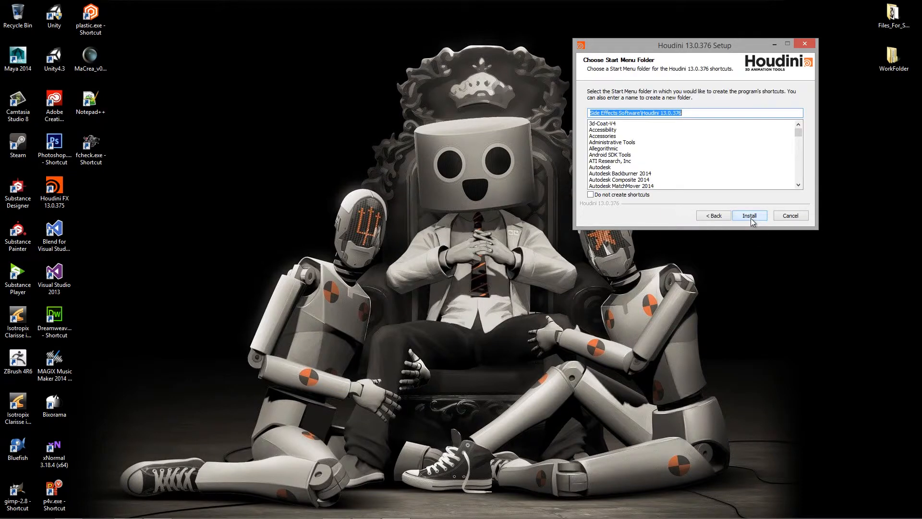
{"action": "left_click", "coordinate": [749, 215]}
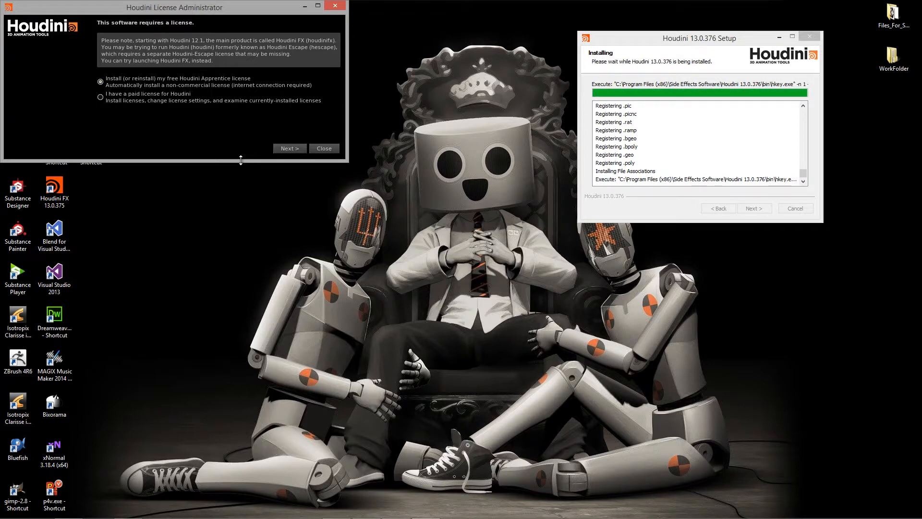
Step: Install the free Houdini Apprentice license and accept its EULA in the License Administrator
{"action": "left_click_drag", "start_coordinate": [174, 7], "coordinate": [287, 60]}
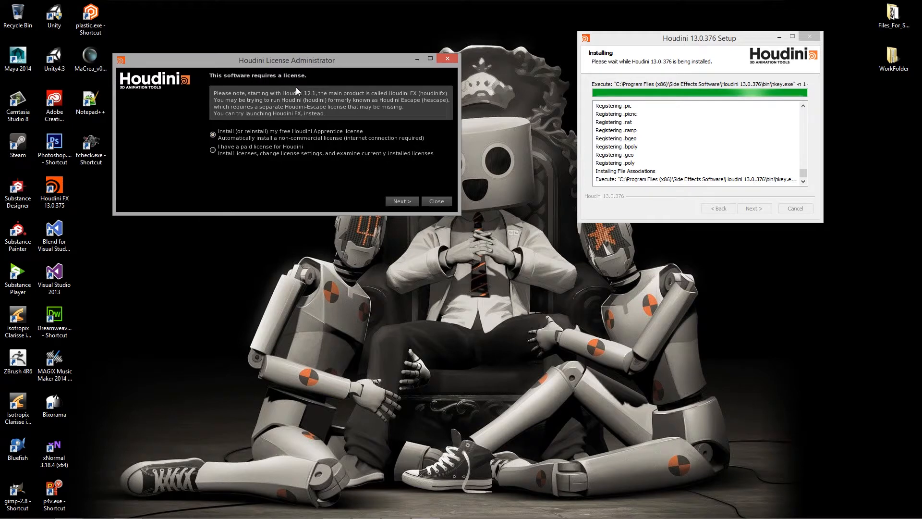
{"action": "left_click_drag", "start_coordinate": [286, 59], "coordinate": [299, 30]}
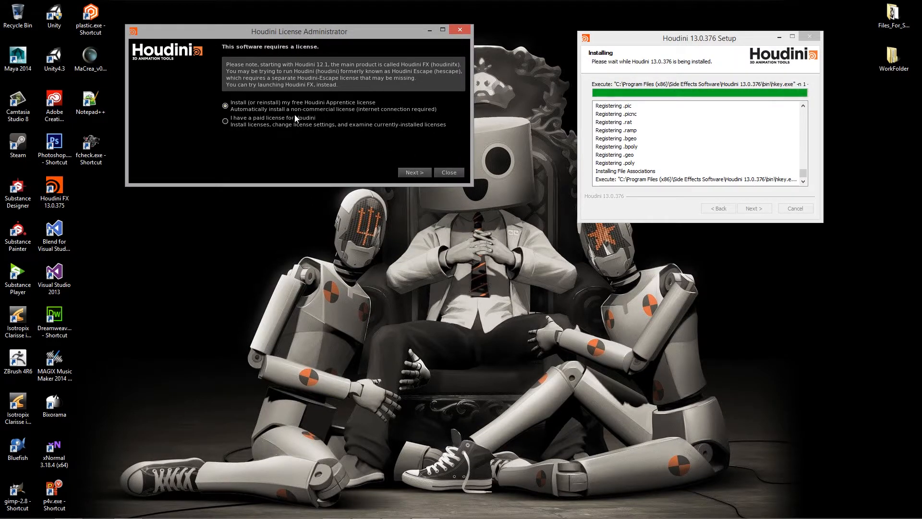
{"action": "mouse_move", "coordinate": [352, 113]}
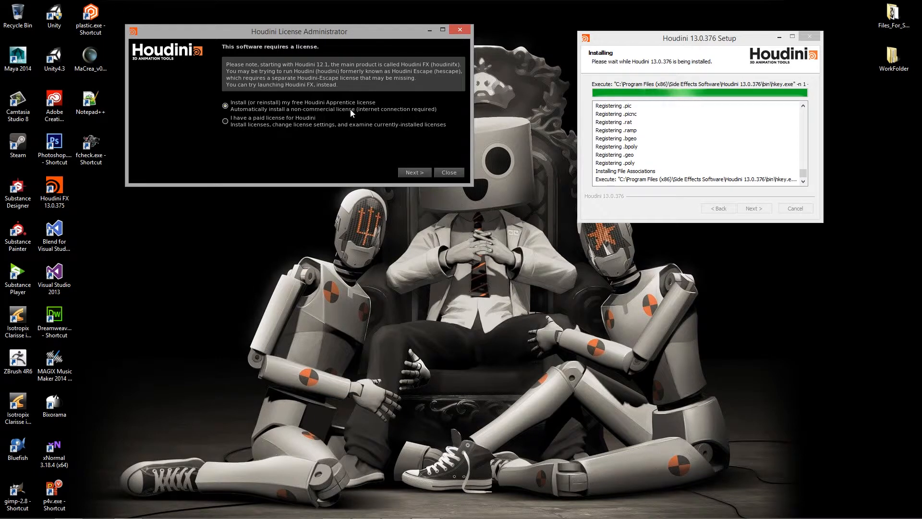
{"action": "mouse_move", "coordinate": [313, 125]}
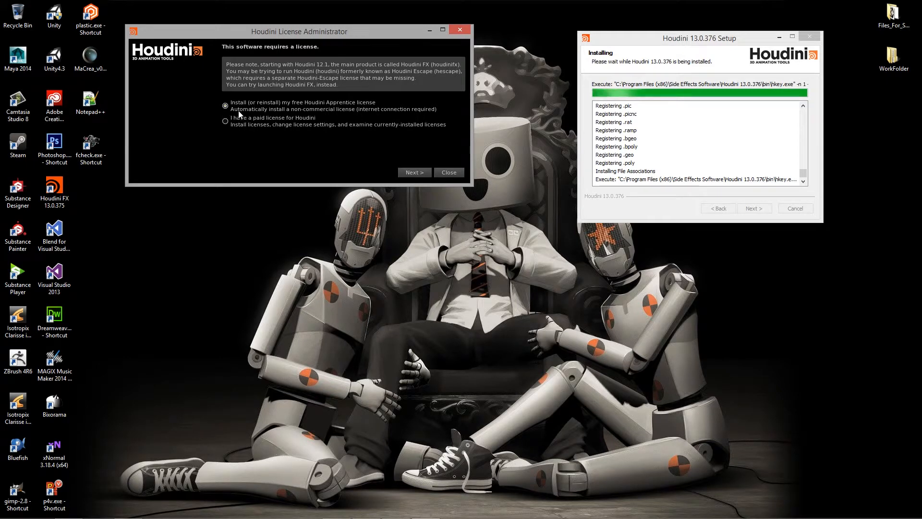
{"action": "left_click", "coordinate": [414, 172]}
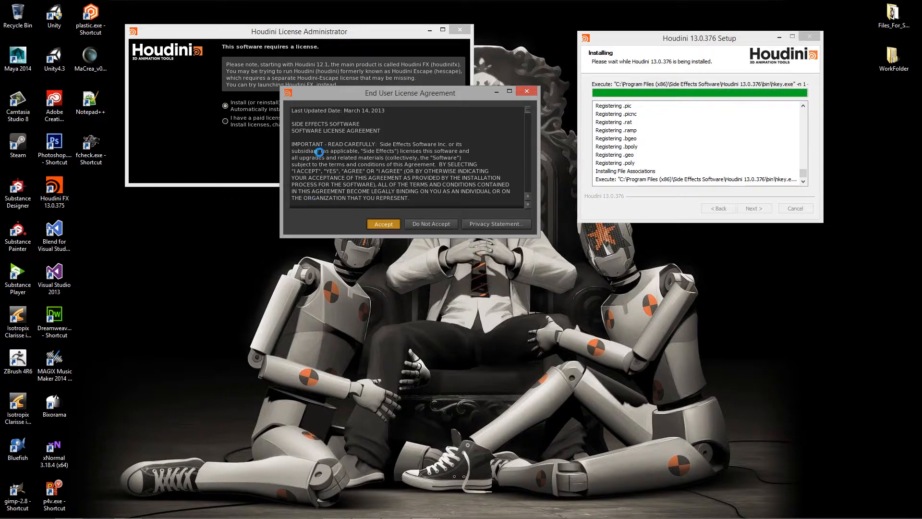
{"action": "left_click", "coordinate": [383, 224]}
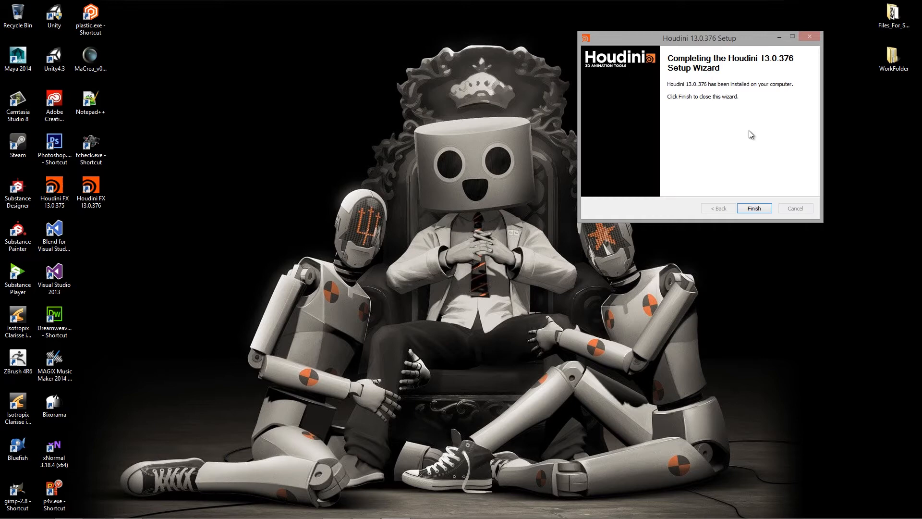
Step: Finish the setup wizard, leaving the Houdini FX 13.0.376 shortcut on the desktop
{"action": "left_click", "coordinate": [755, 207]}
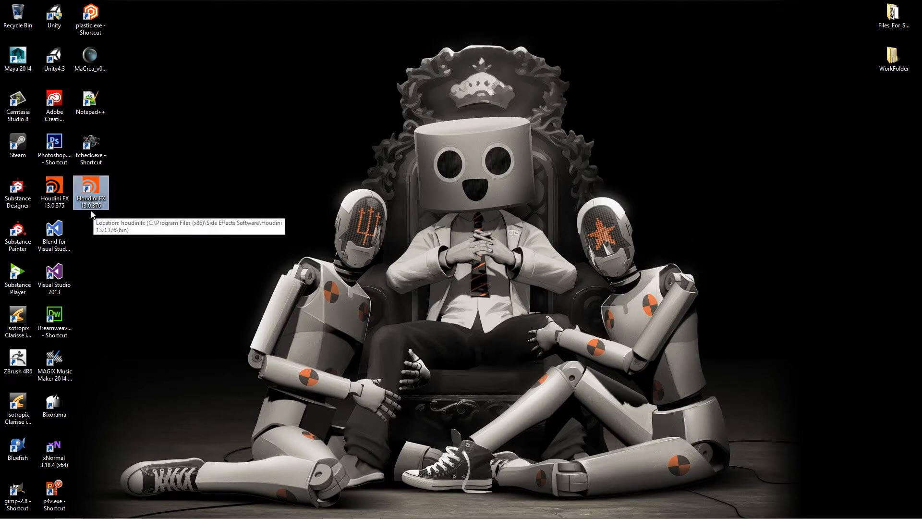
{"action": "mouse_move", "coordinate": [99, 212]}
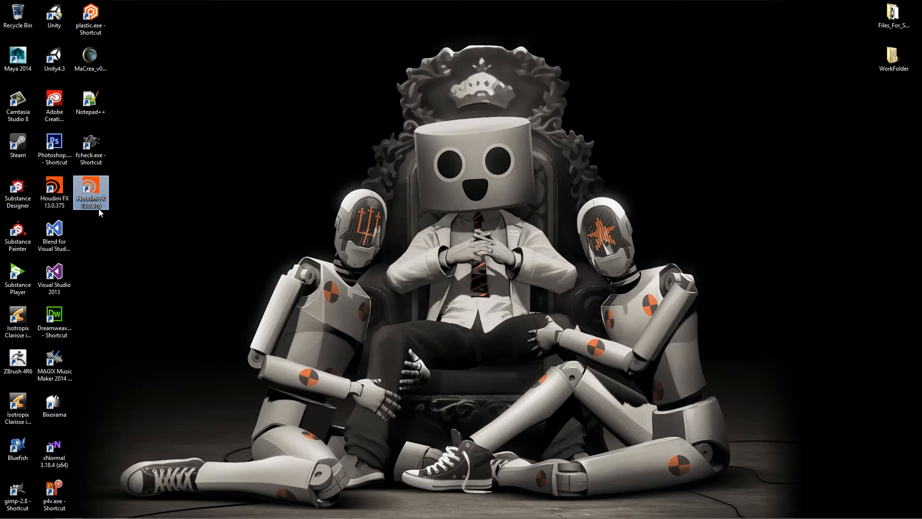
{"action": "mouse_move", "coordinate": [199, 214]}
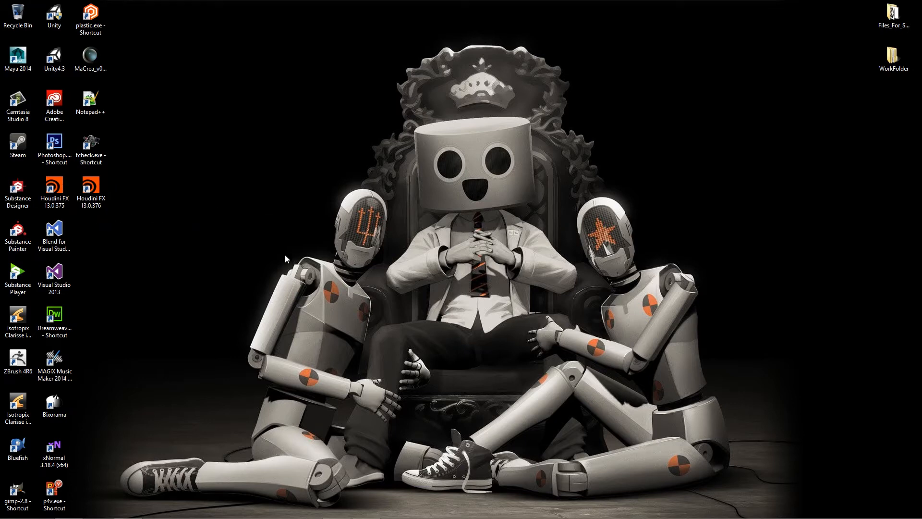
{"action": "mouse_move", "coordinate": [180, 507]}
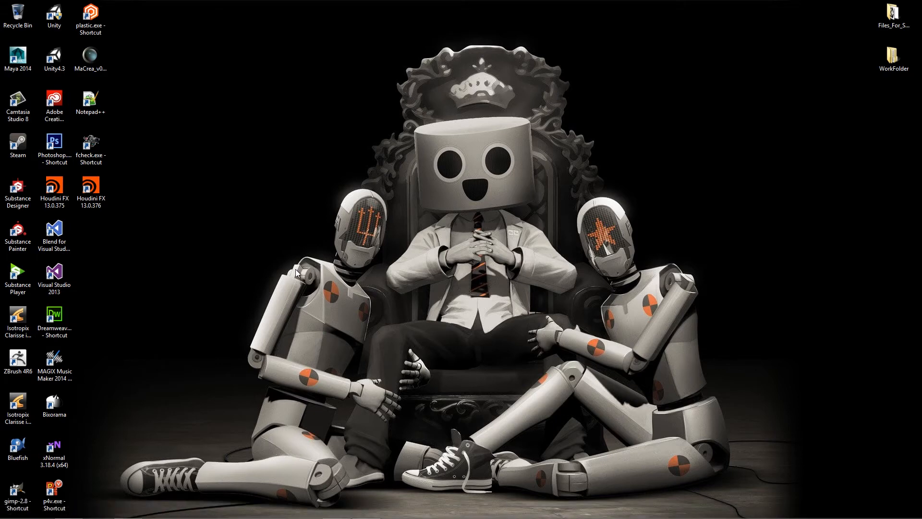
{"action": "mouse_move", "coordinate": [269, 271]}
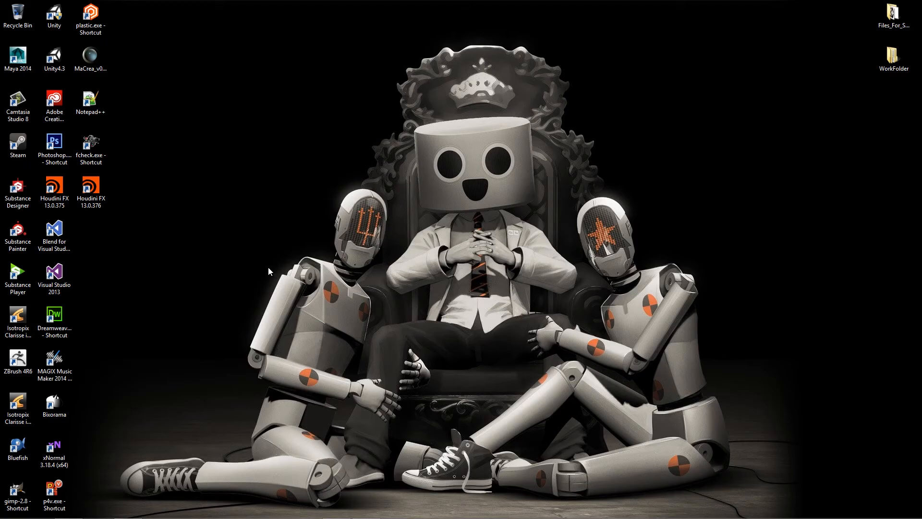